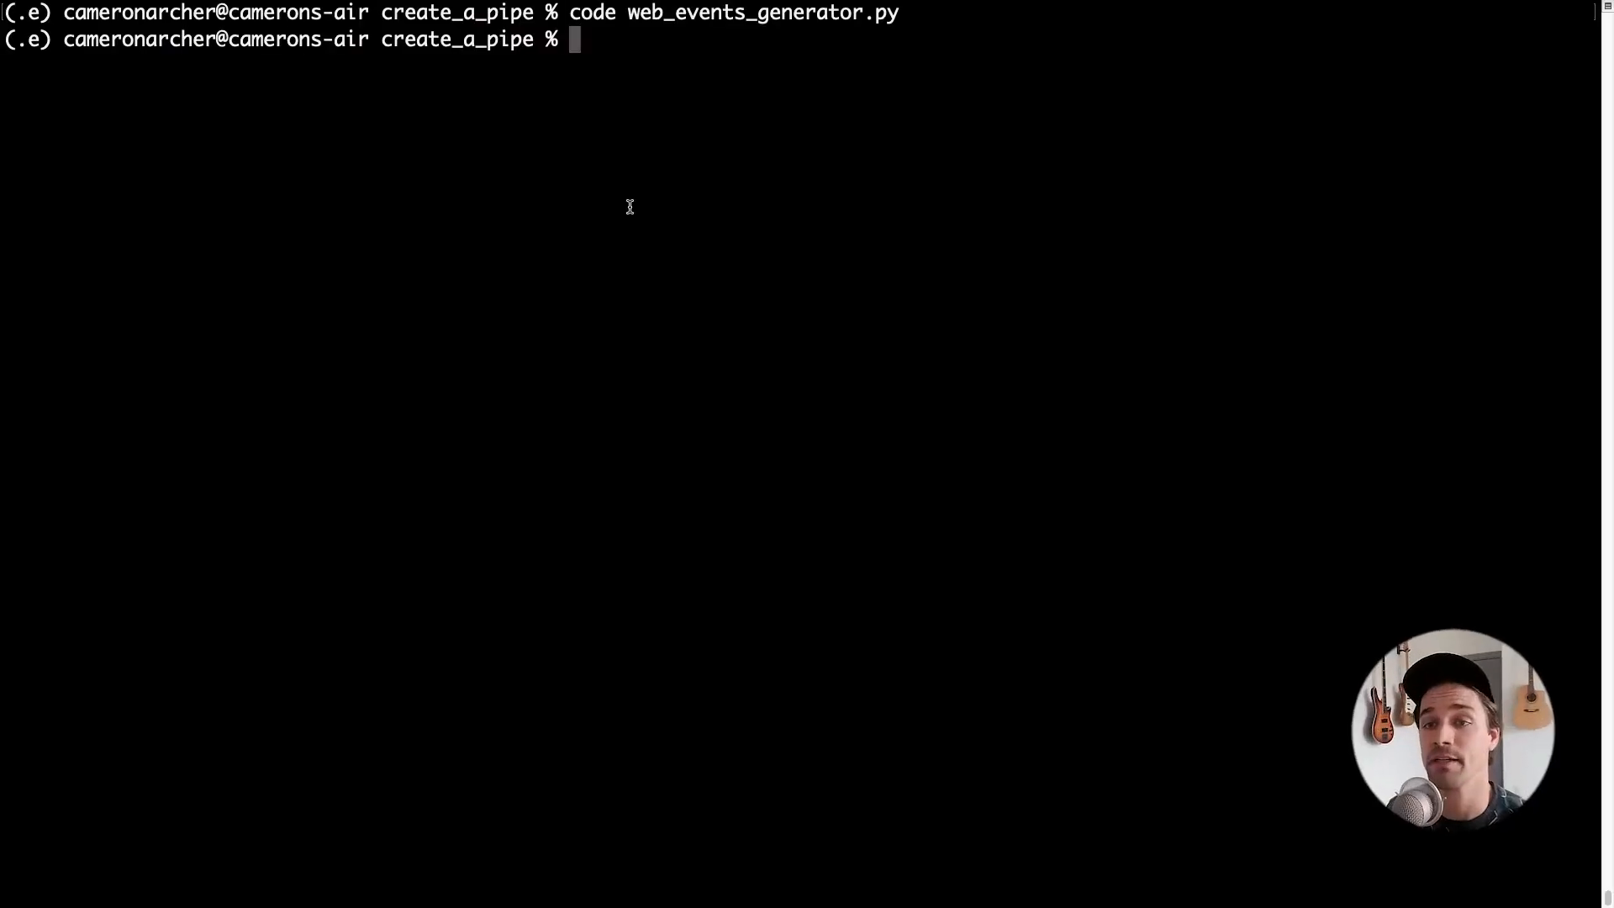
Run python3 web_events_generator.py and view the web_events data source with its 100 rows.
text(python3 web_events_generator.py)
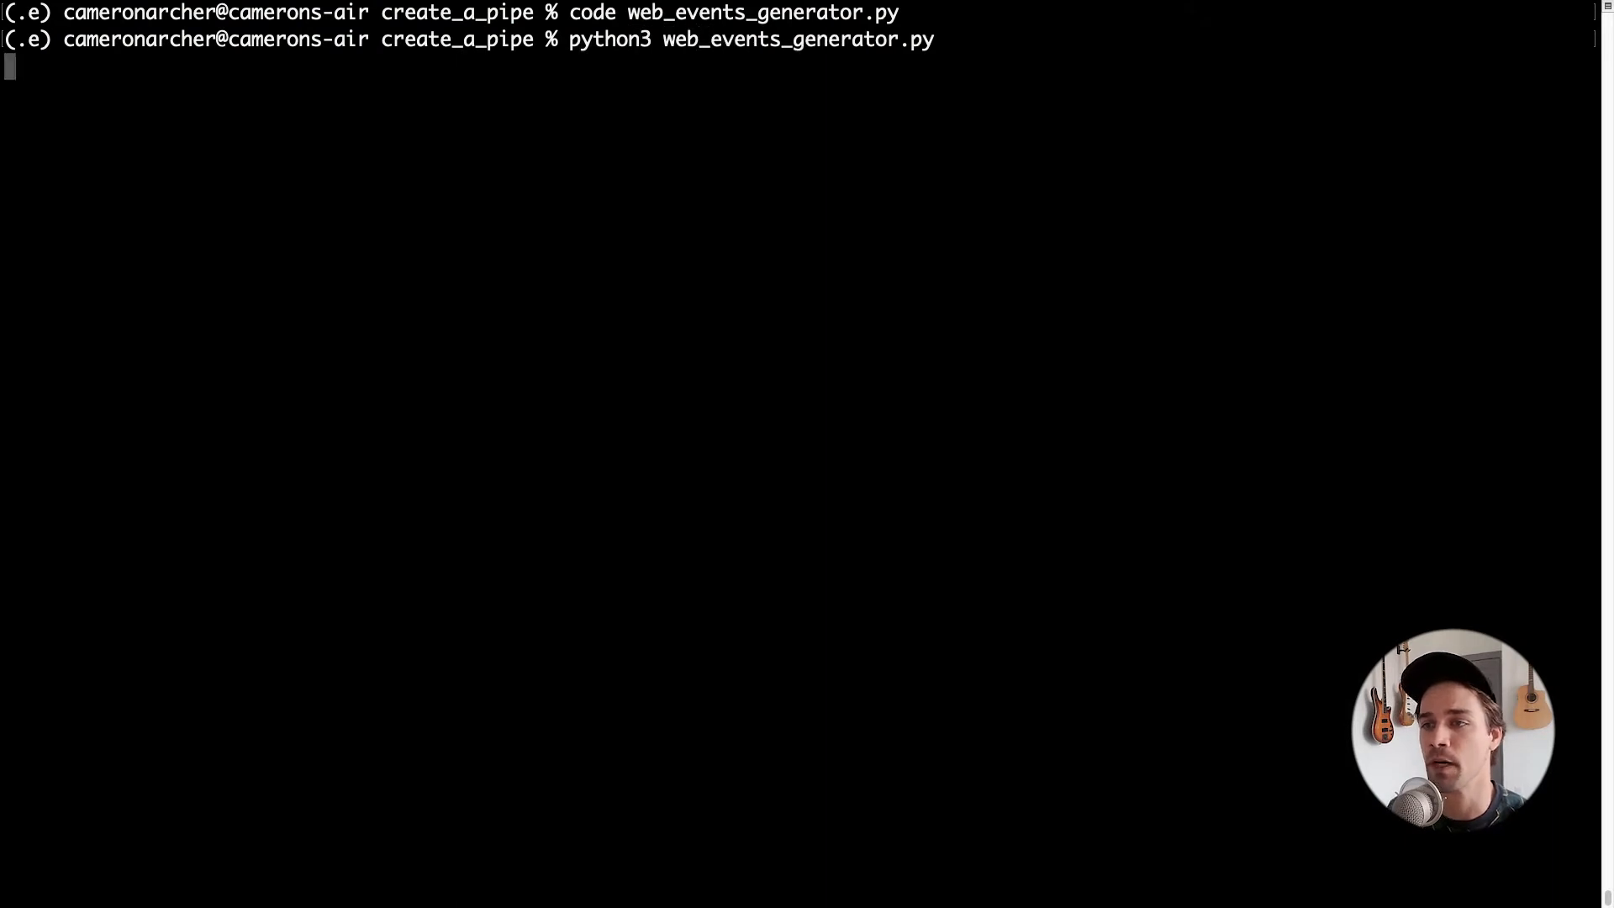
key(Return)
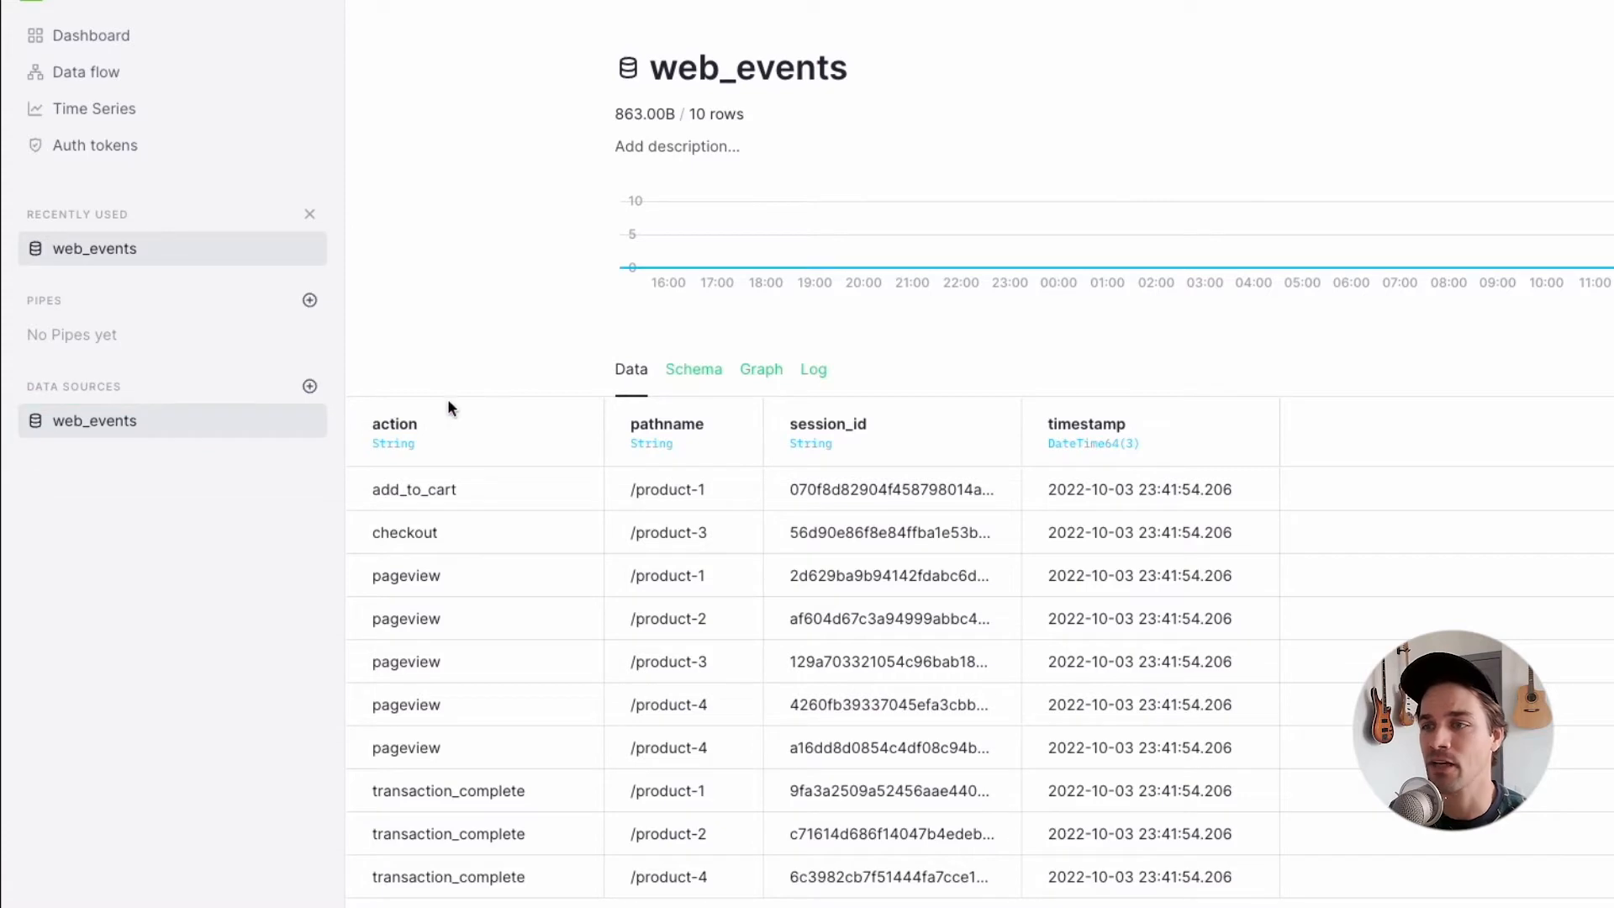
mouse_move(498, 237)
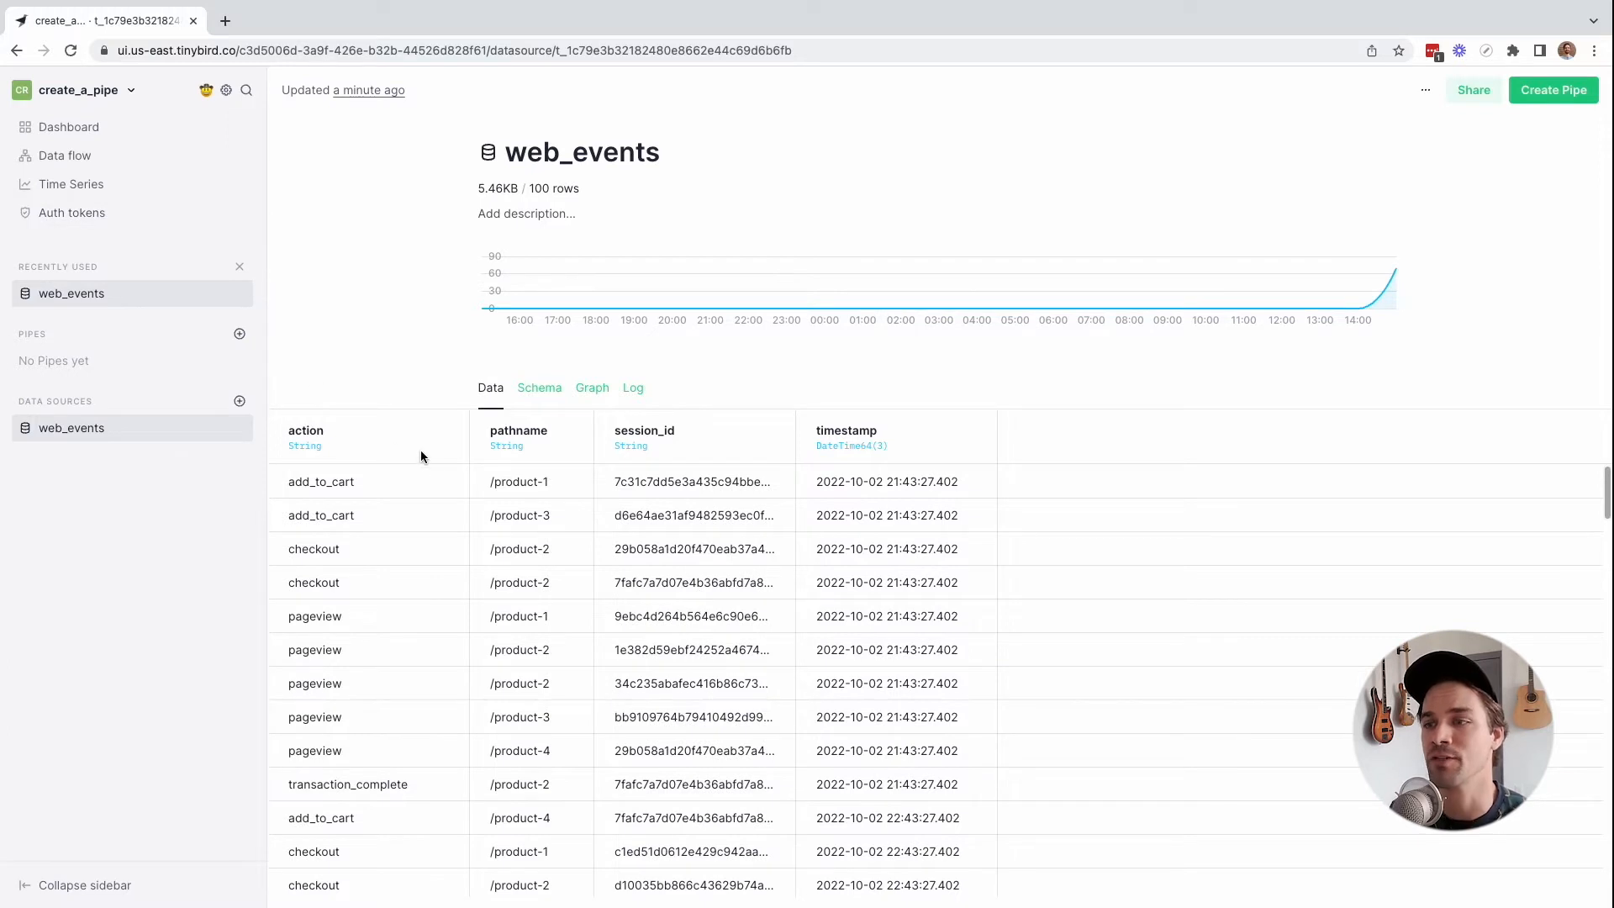
scroll(down, 3)
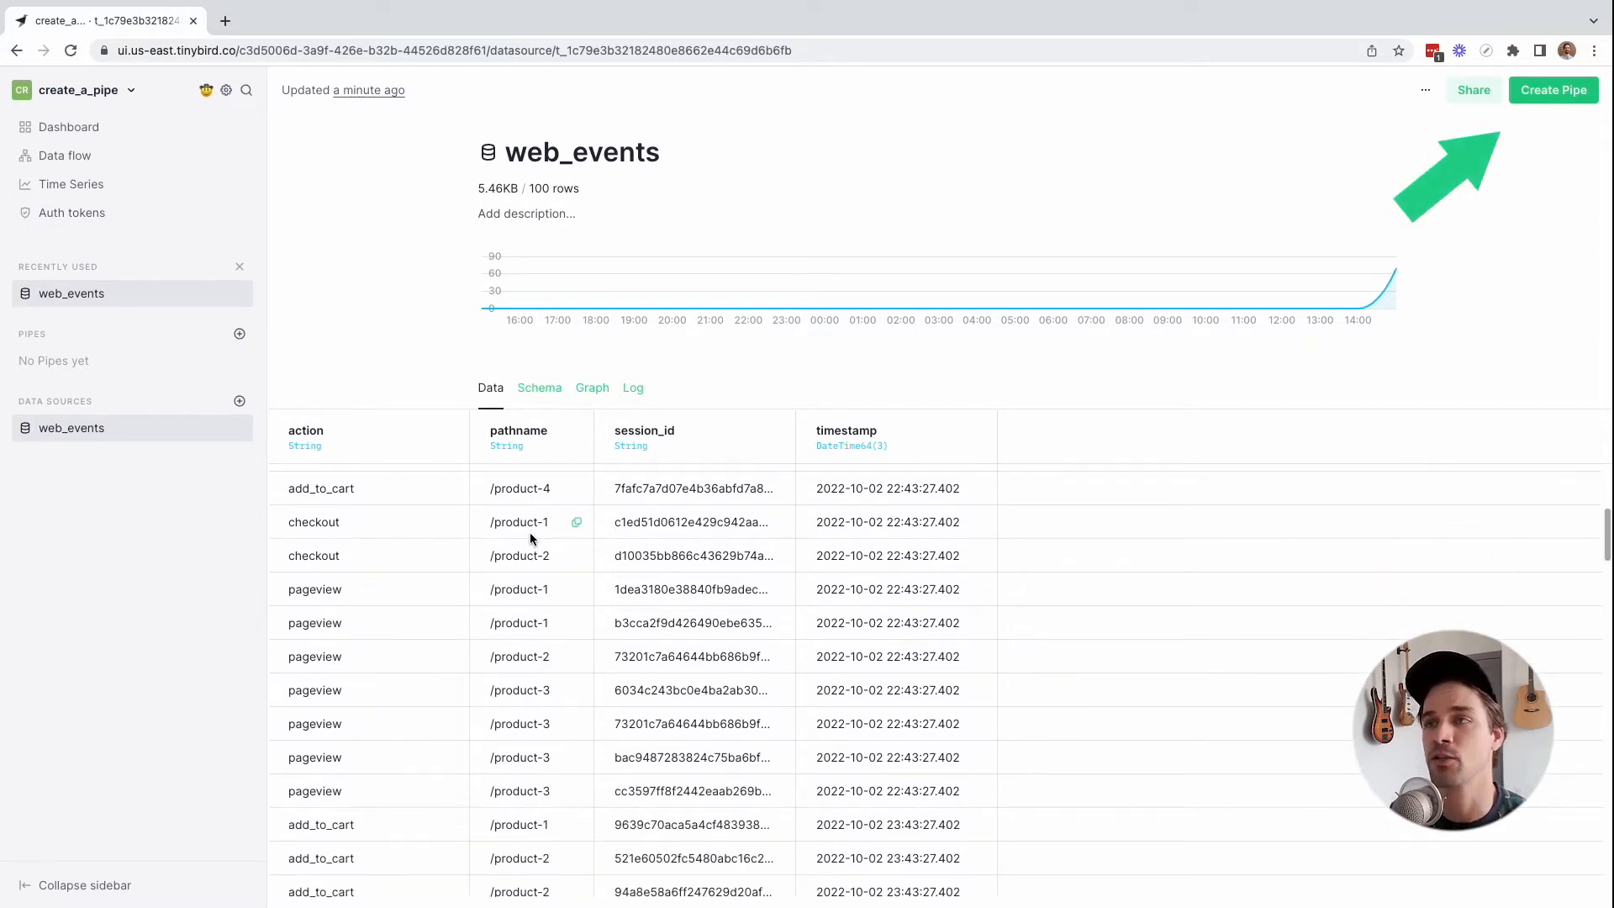
Create the conversion_rate pipe with a first node counting web_events by product, day and action.
click(1552, 89)
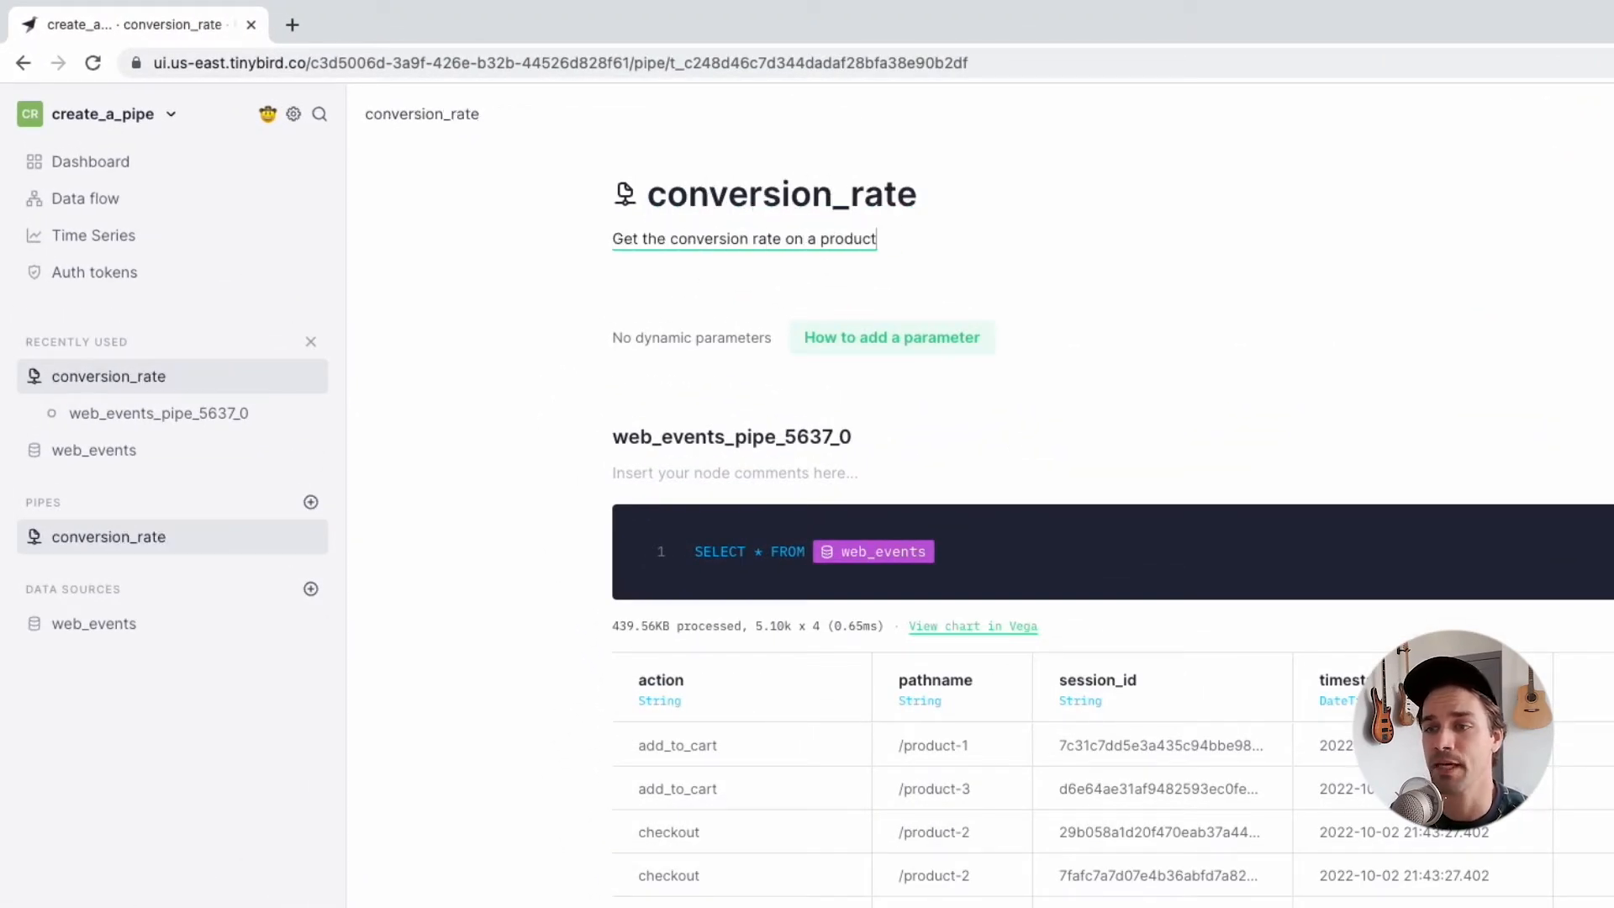
text(by date)
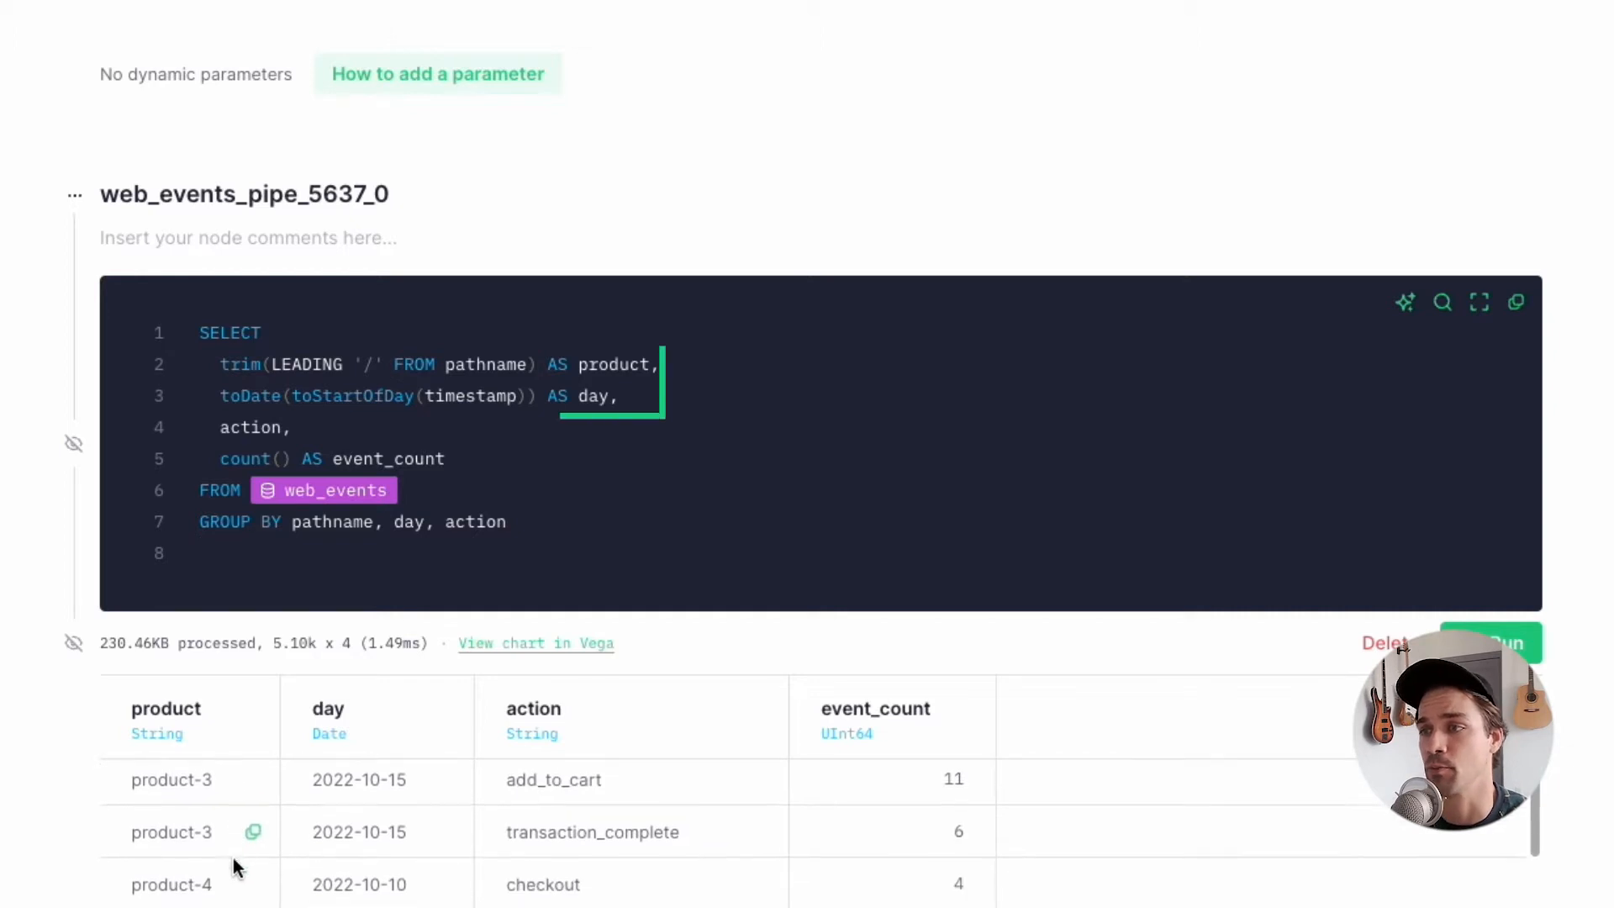
scroll(down, 3)
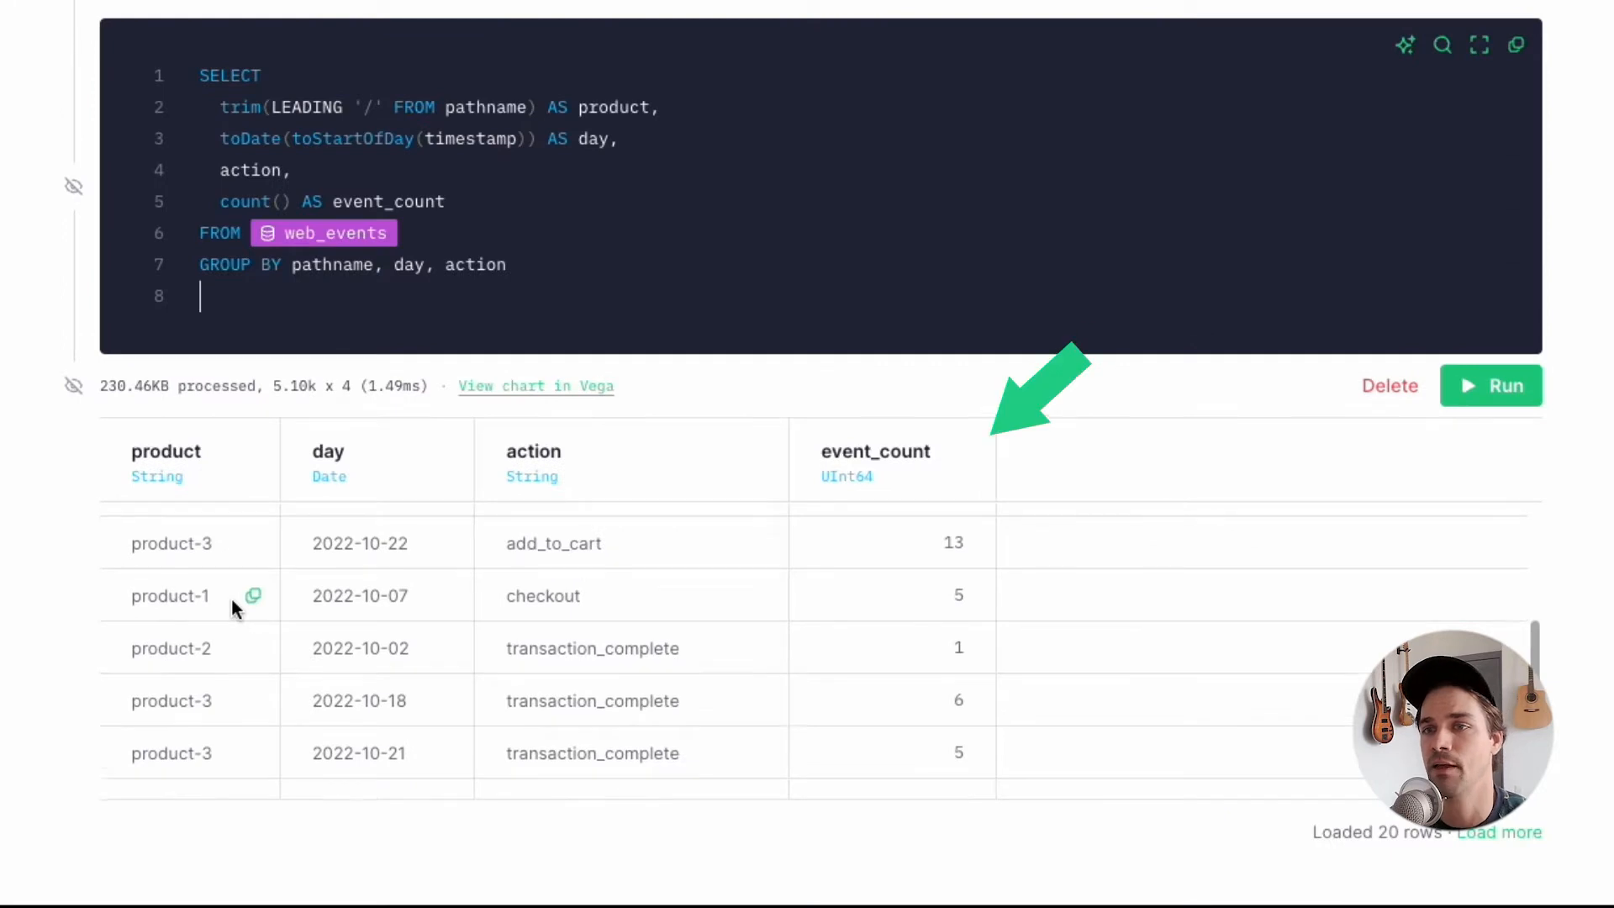
scroll(down, 3)
text(total_actions_pr)
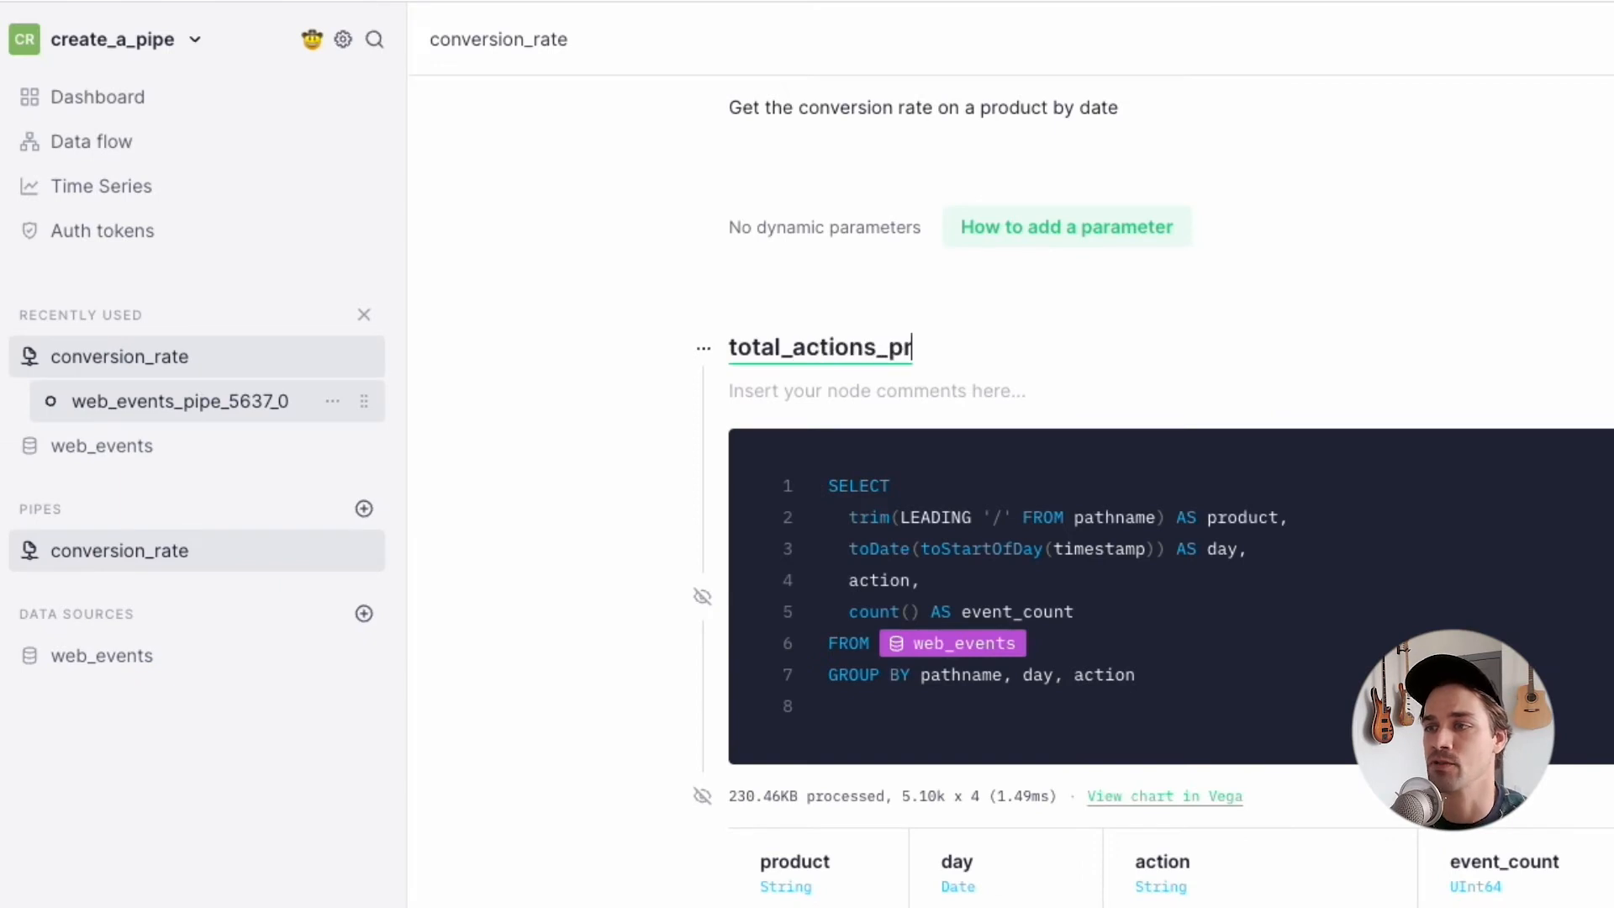
Name the counting node total_actions_product_day and reach the empty transformation node below it.
text(oduct_day)
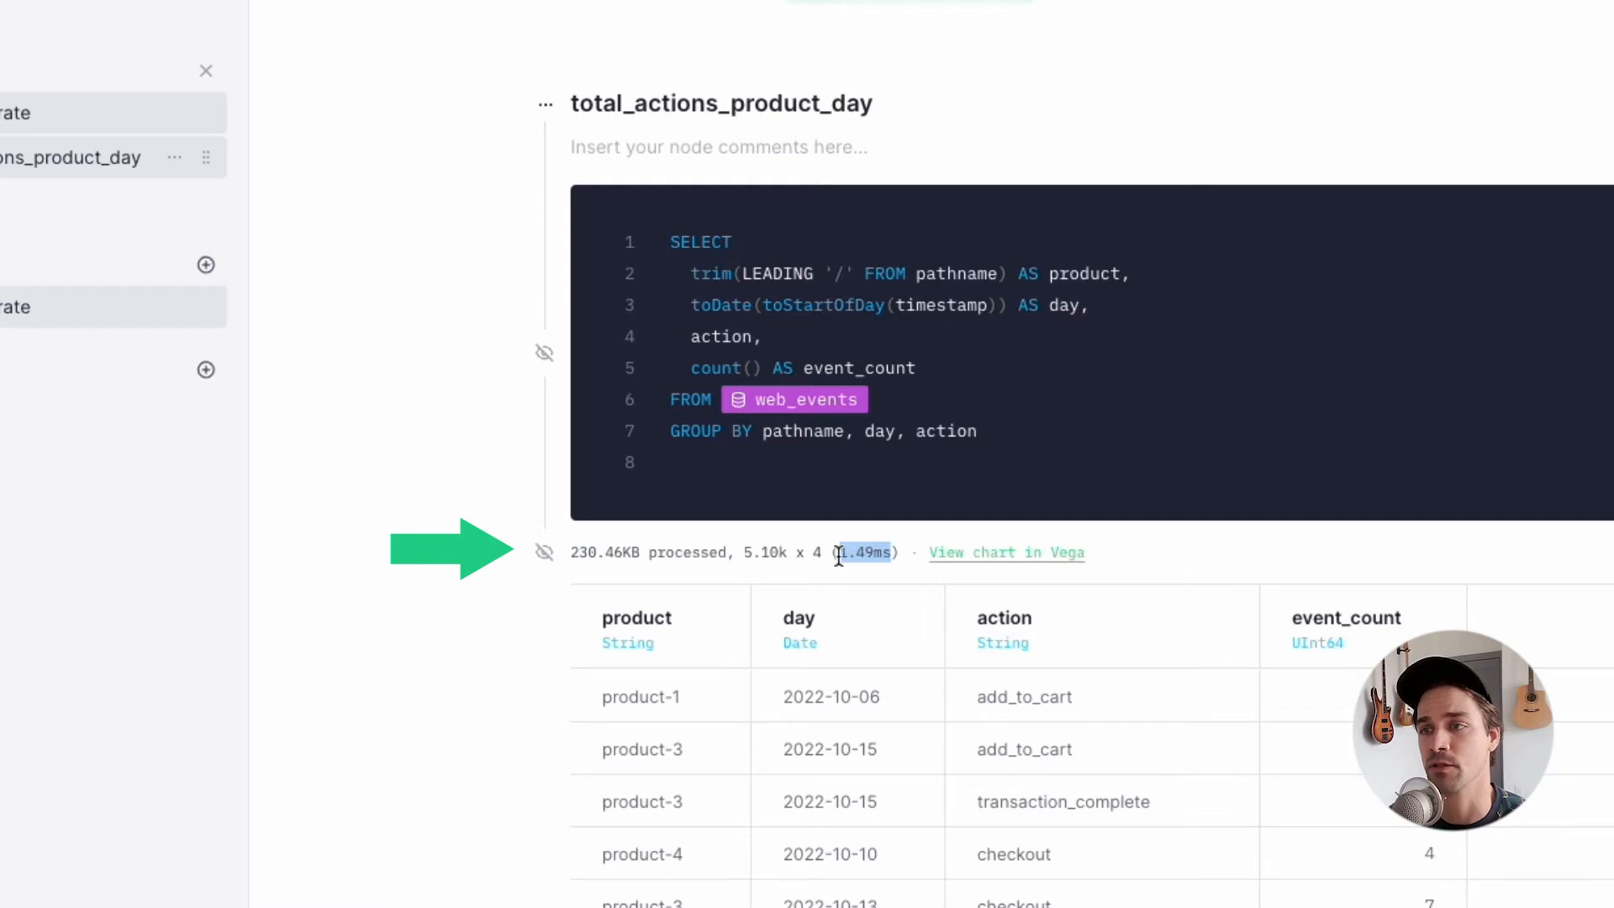
mouse_move(682, 576)
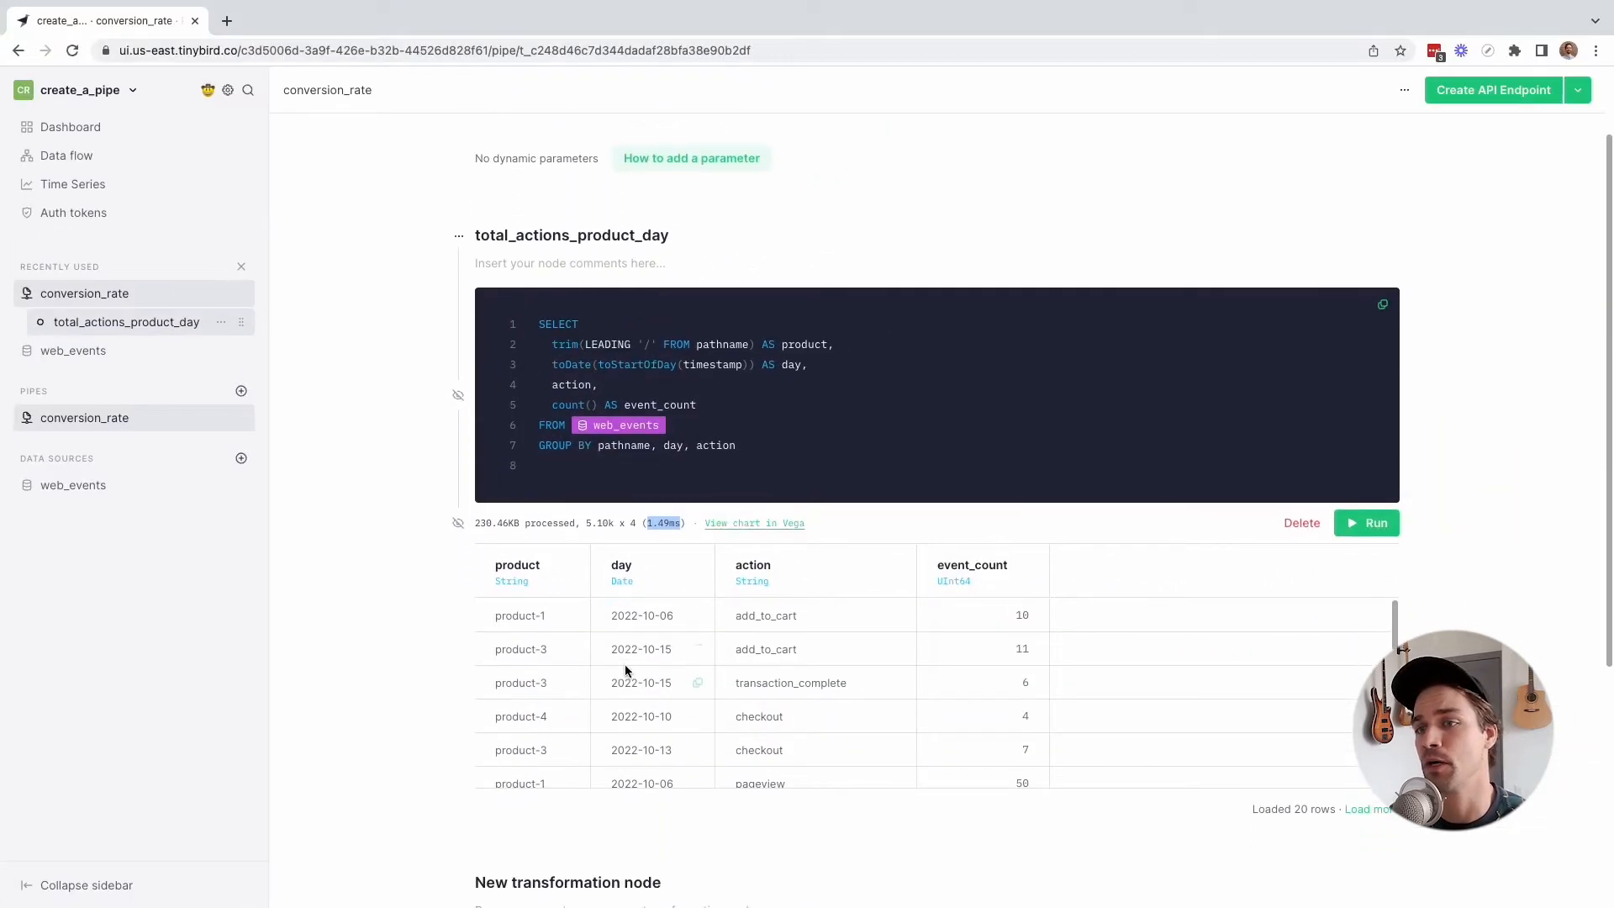
scroll(down, 3)
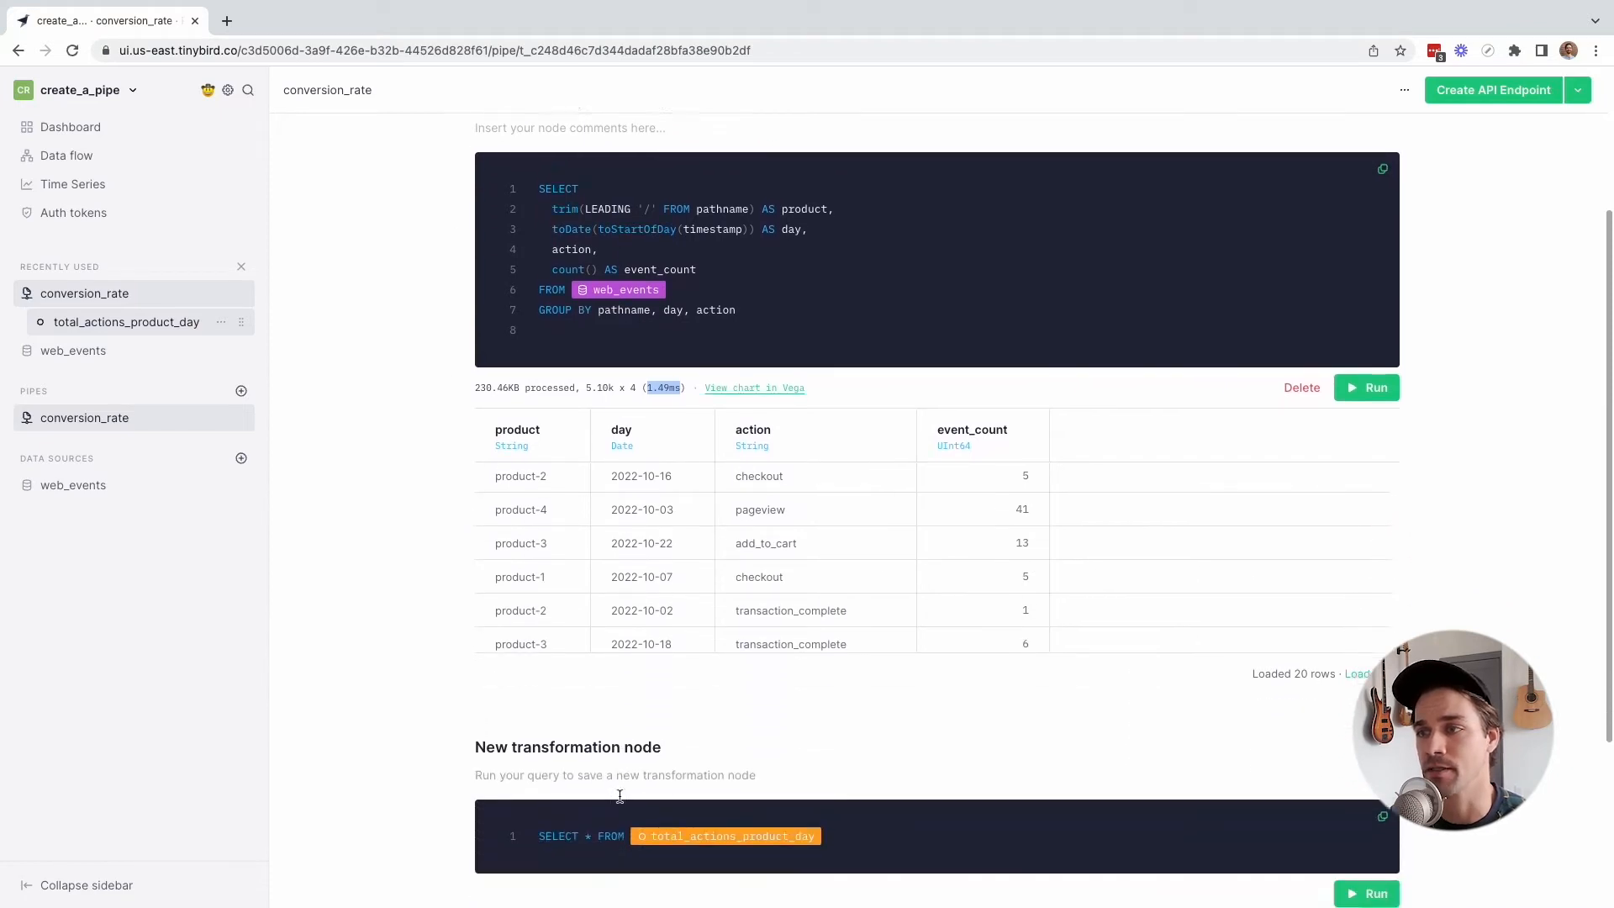
scroll(down, 3)
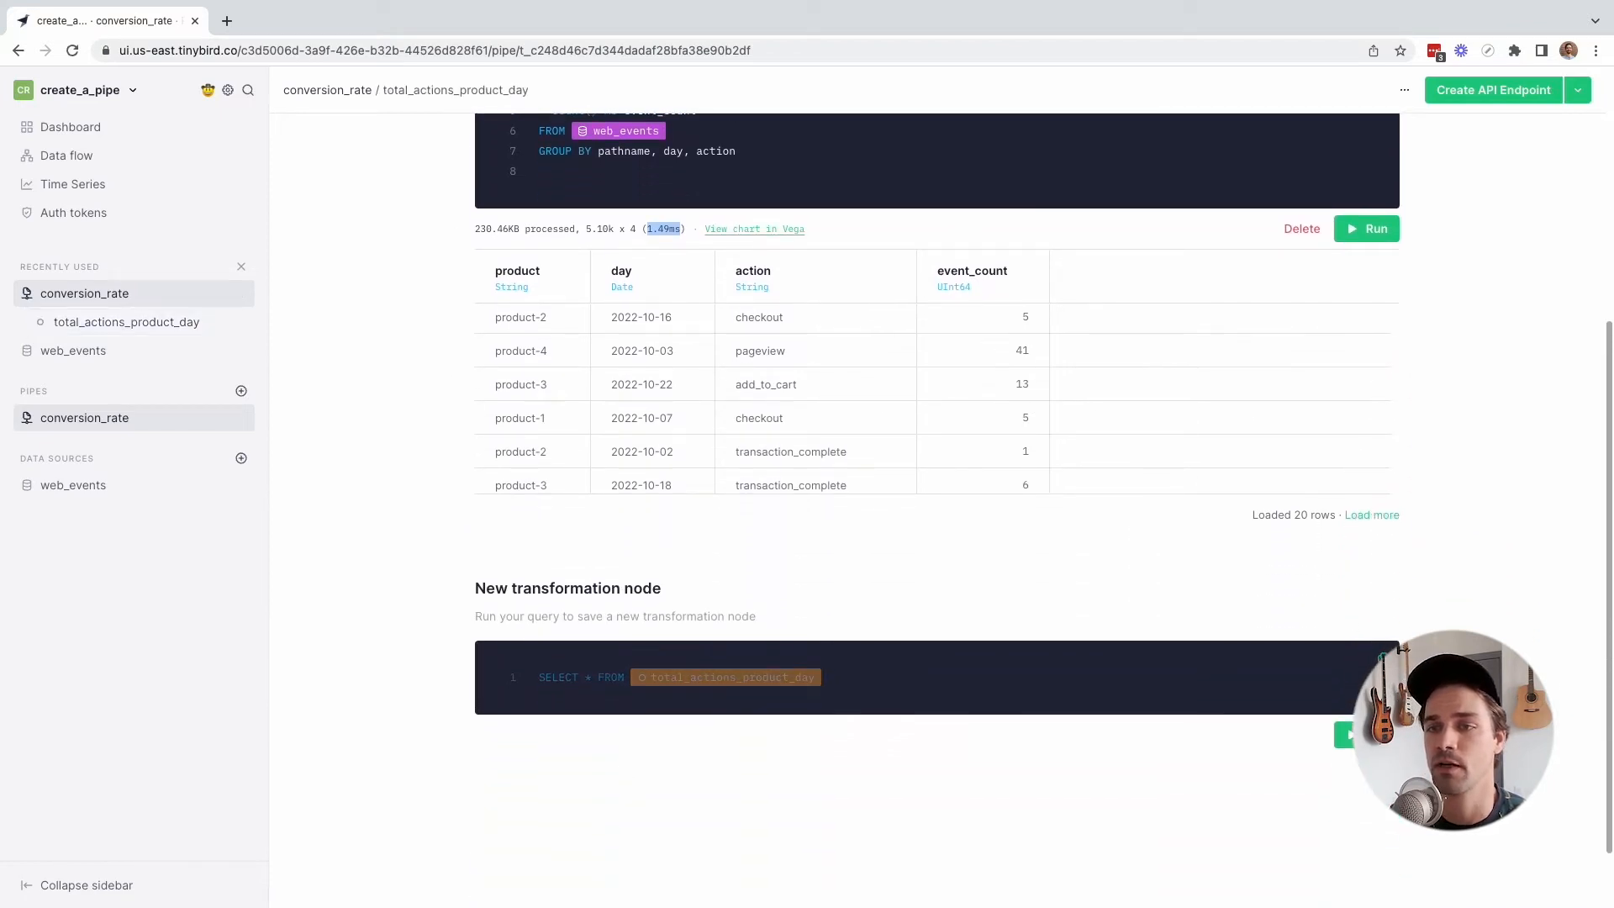
scroll(down, 3)
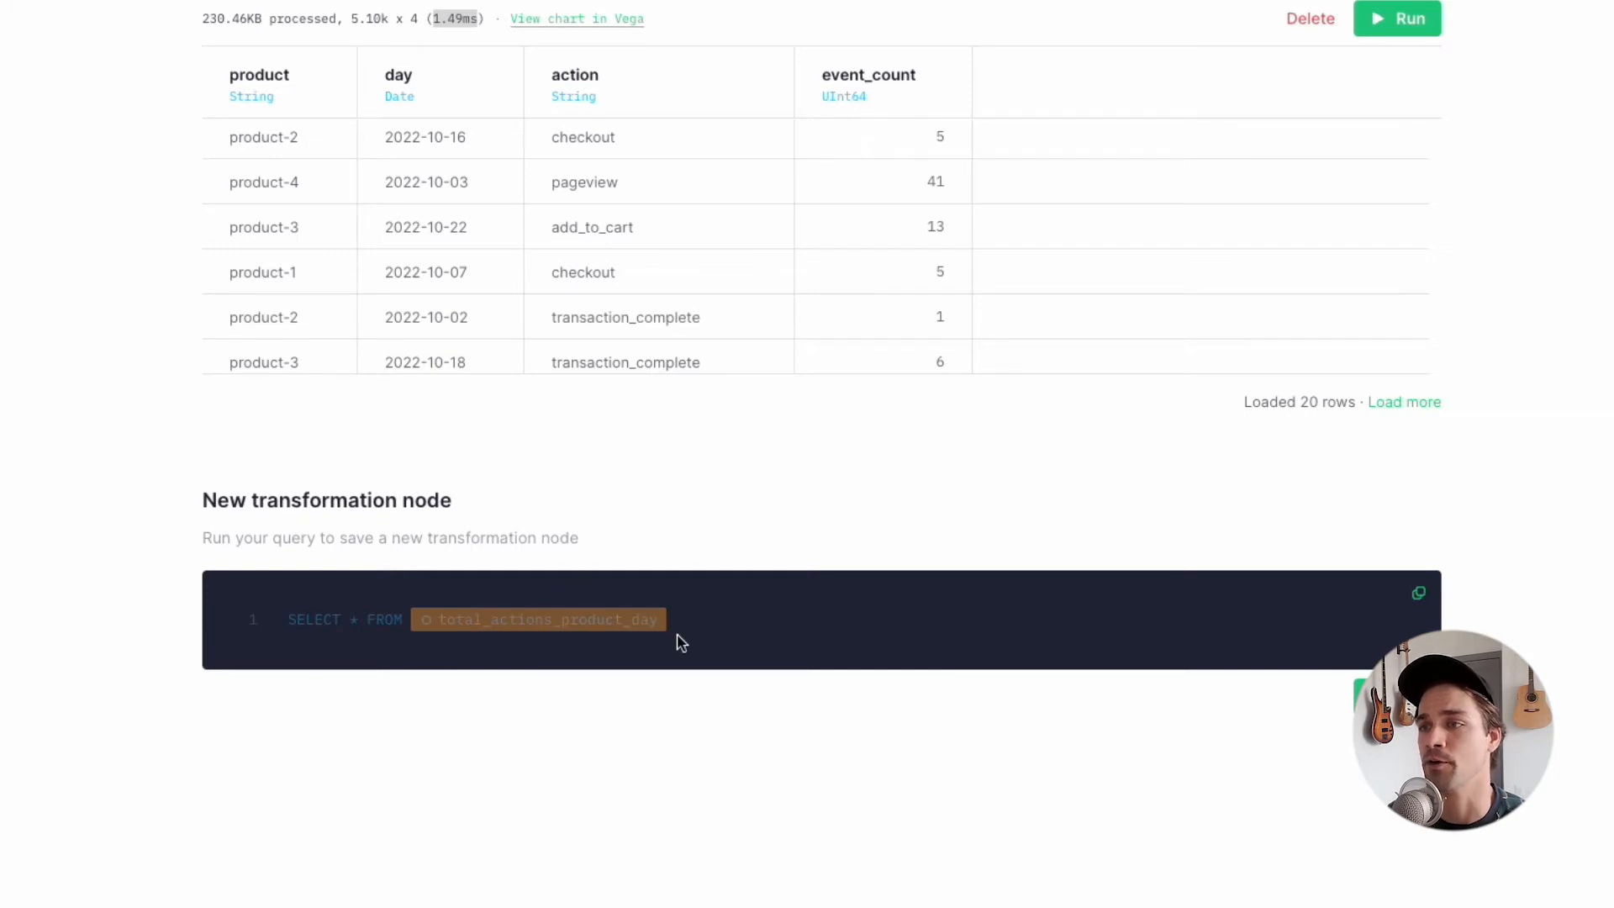
Run the parameterised completed-over-pageviews query in the second node, returning about 0.0833, and format its SQL.
click(310, 618)
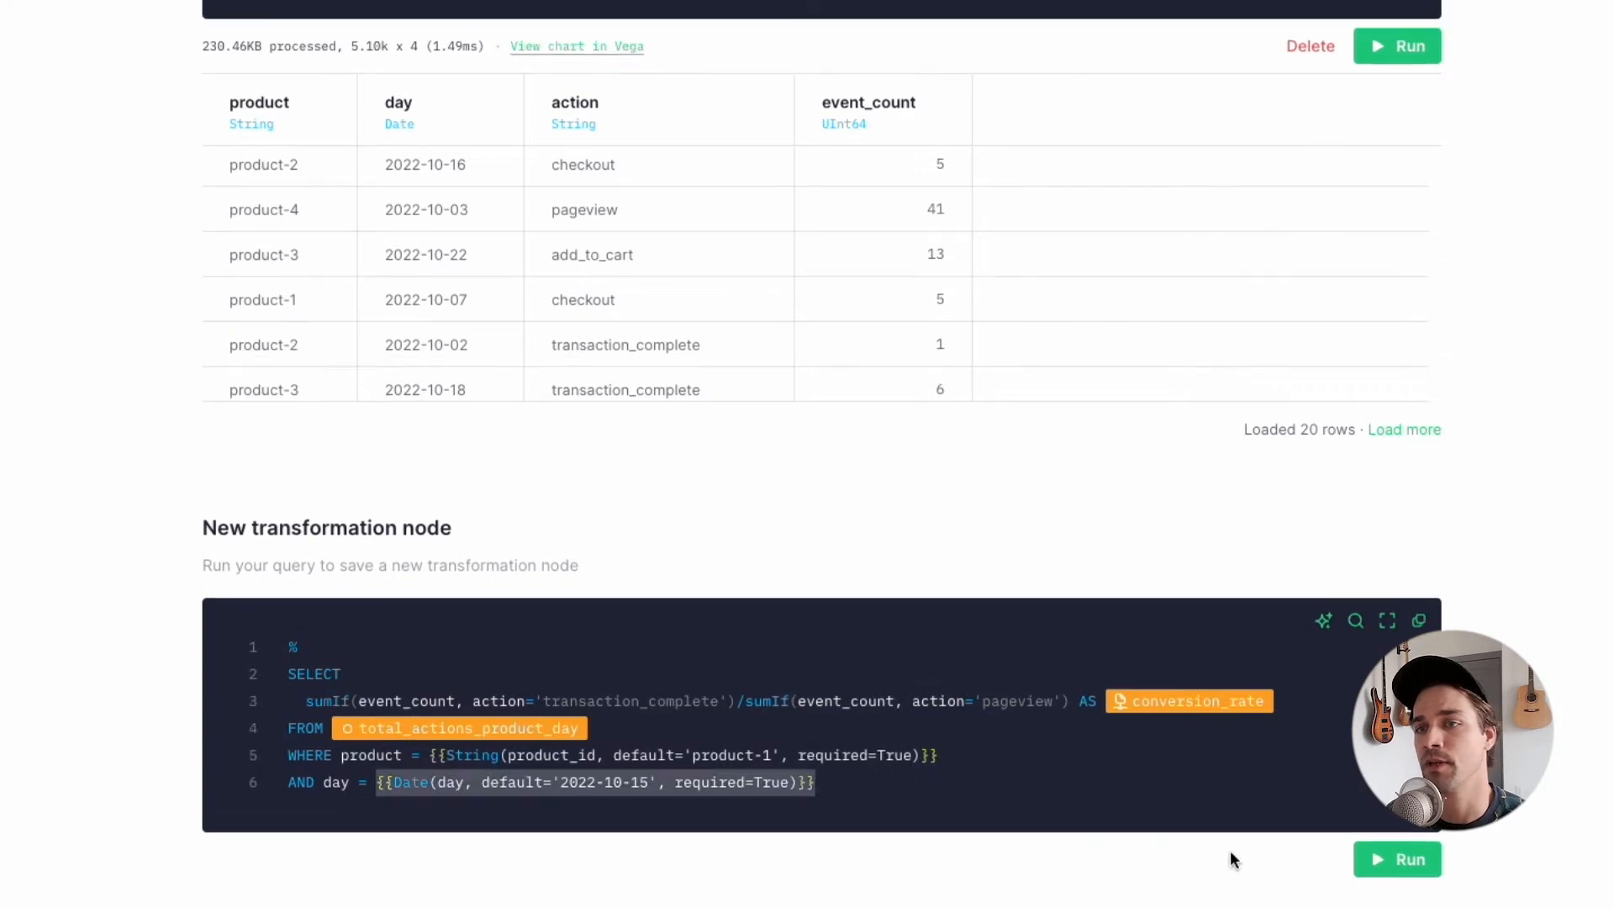
click(1397, 859)
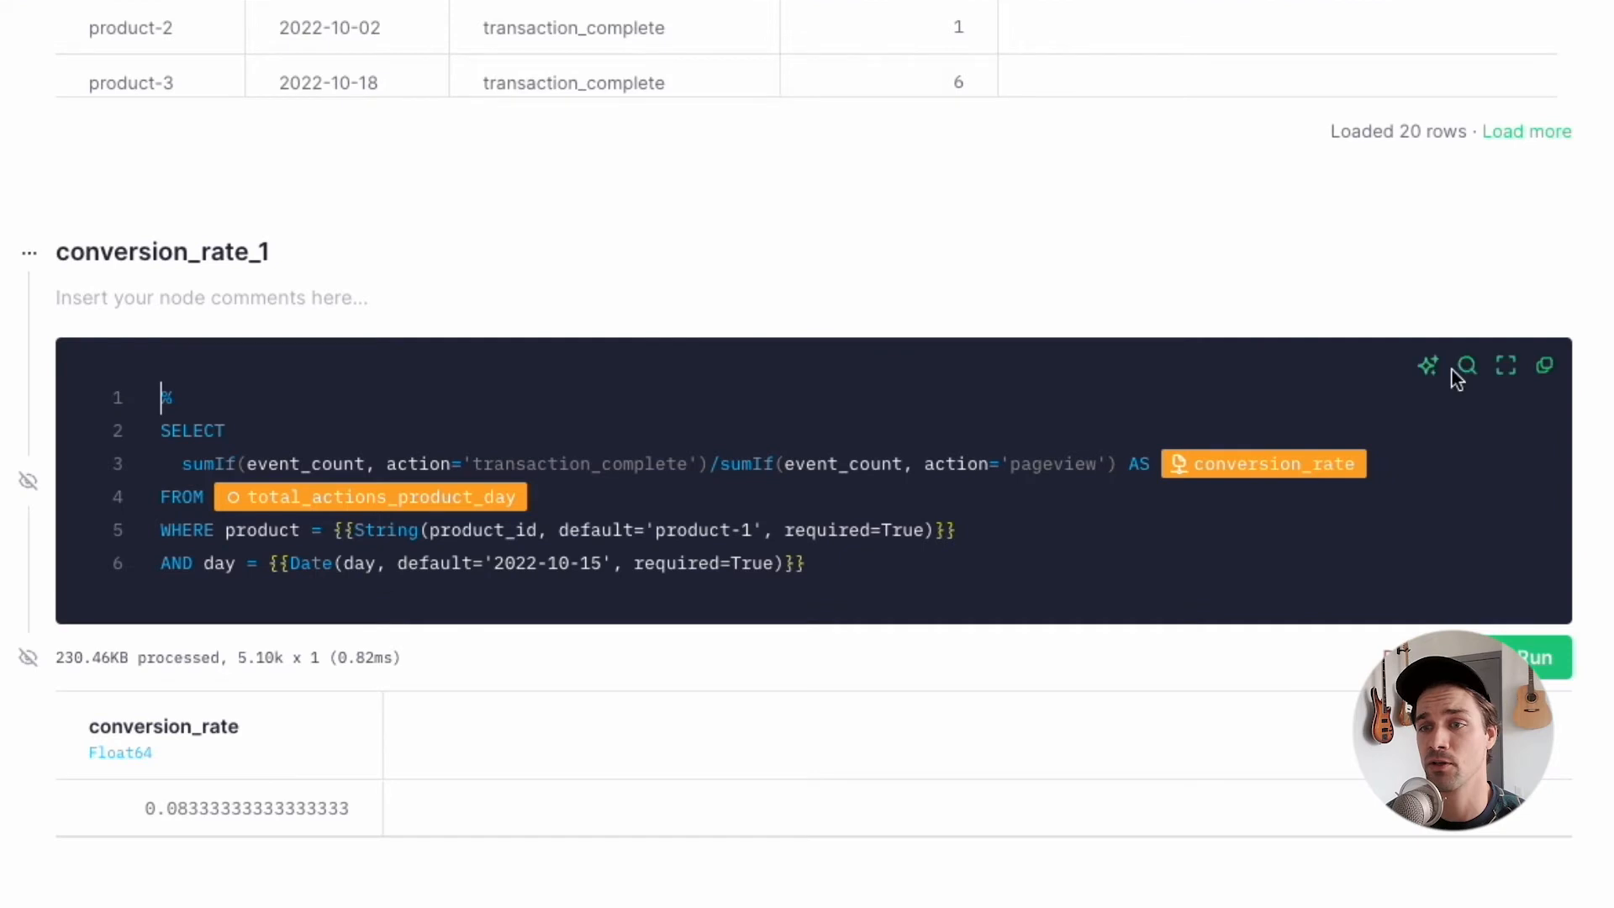
click(1466, 365)
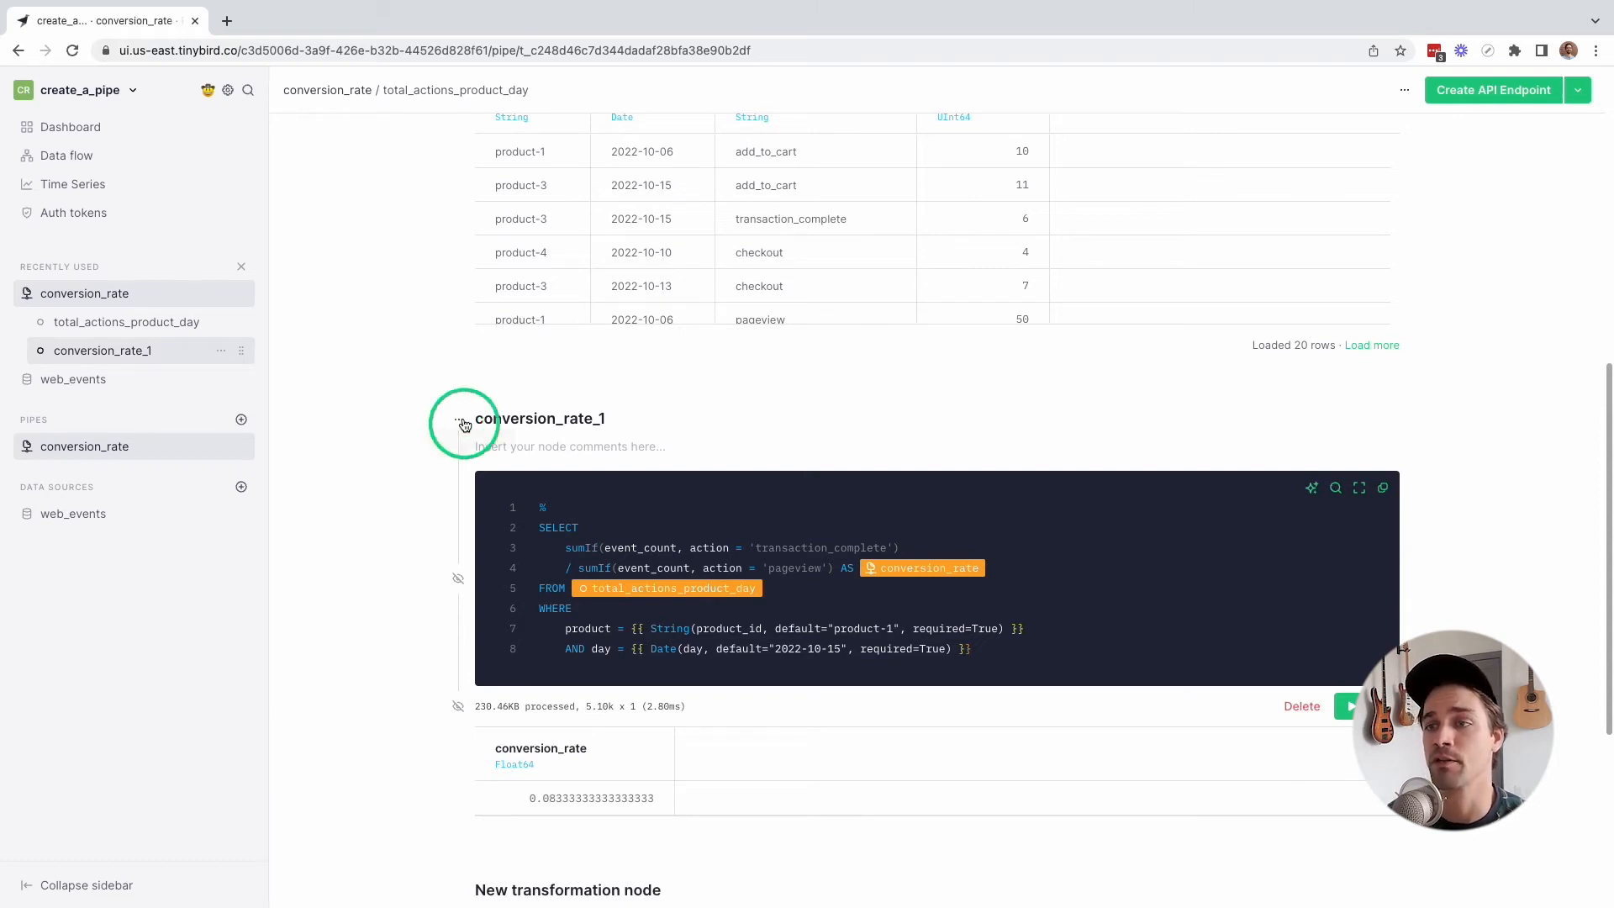
click(459, 421)
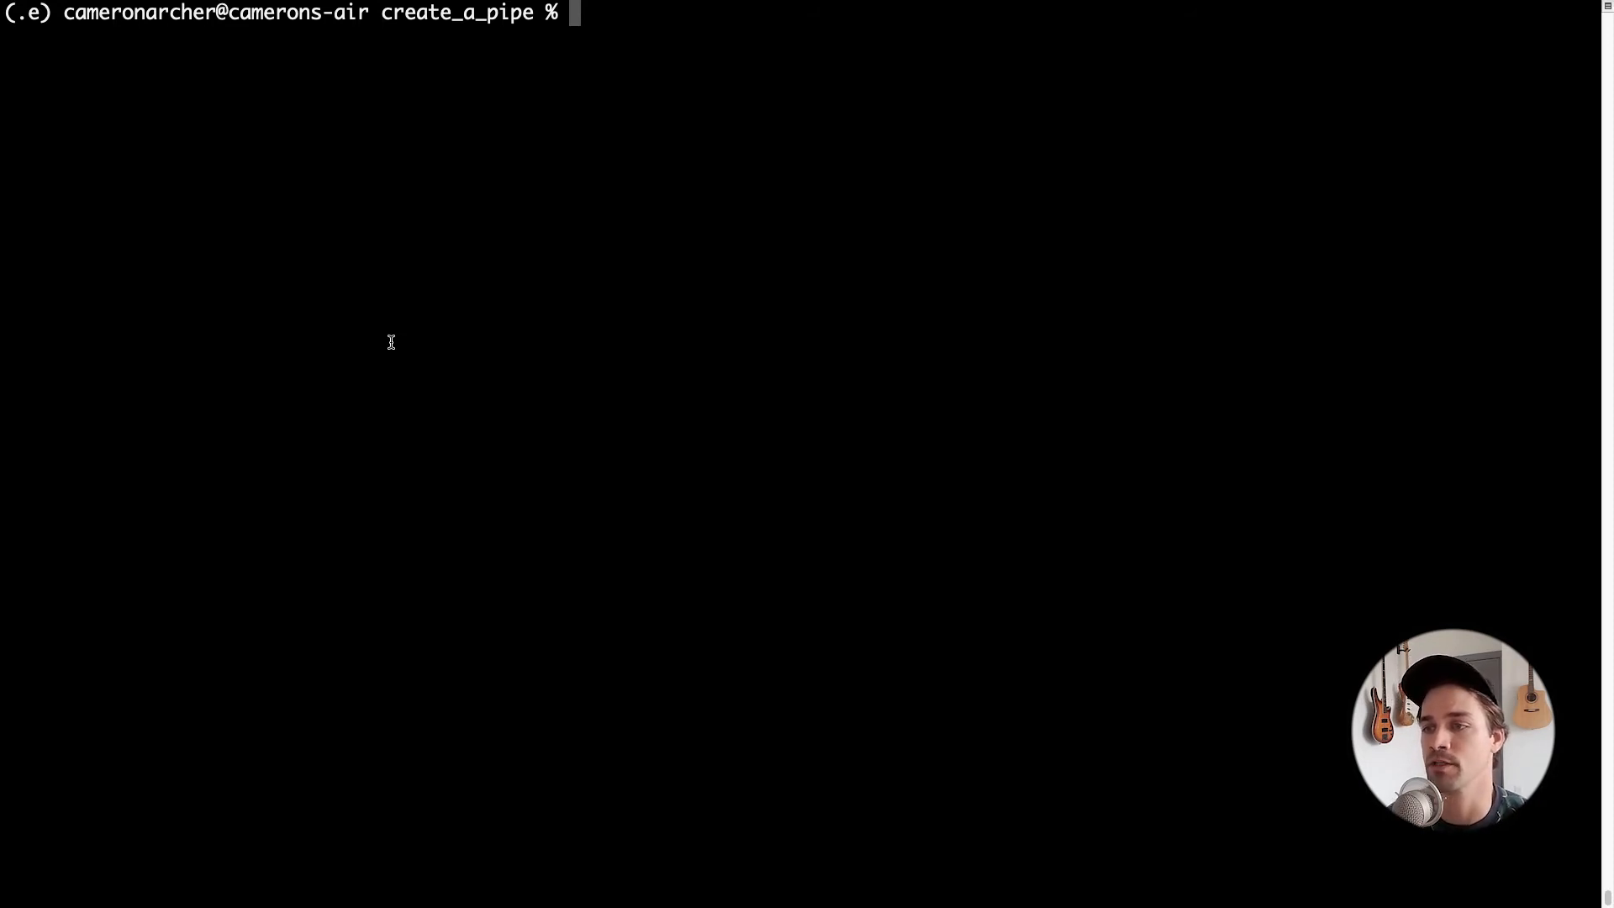
Pull the workspace with tb pull, list the datasources folder and open conversion_rate.pipe.
text(tb pull)
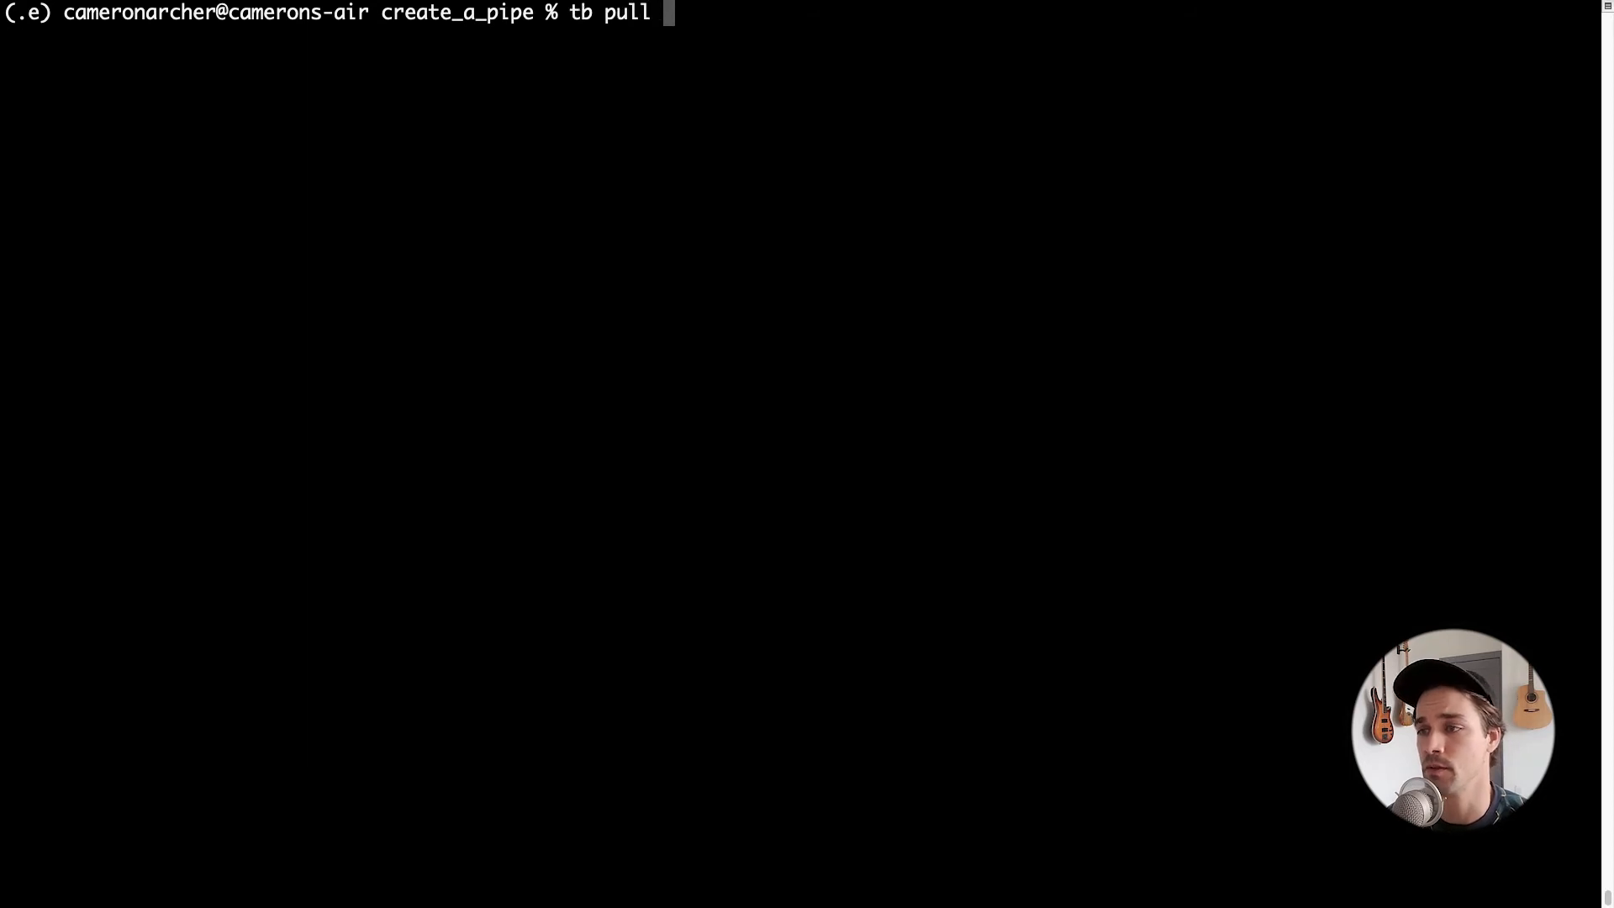
key(Return)
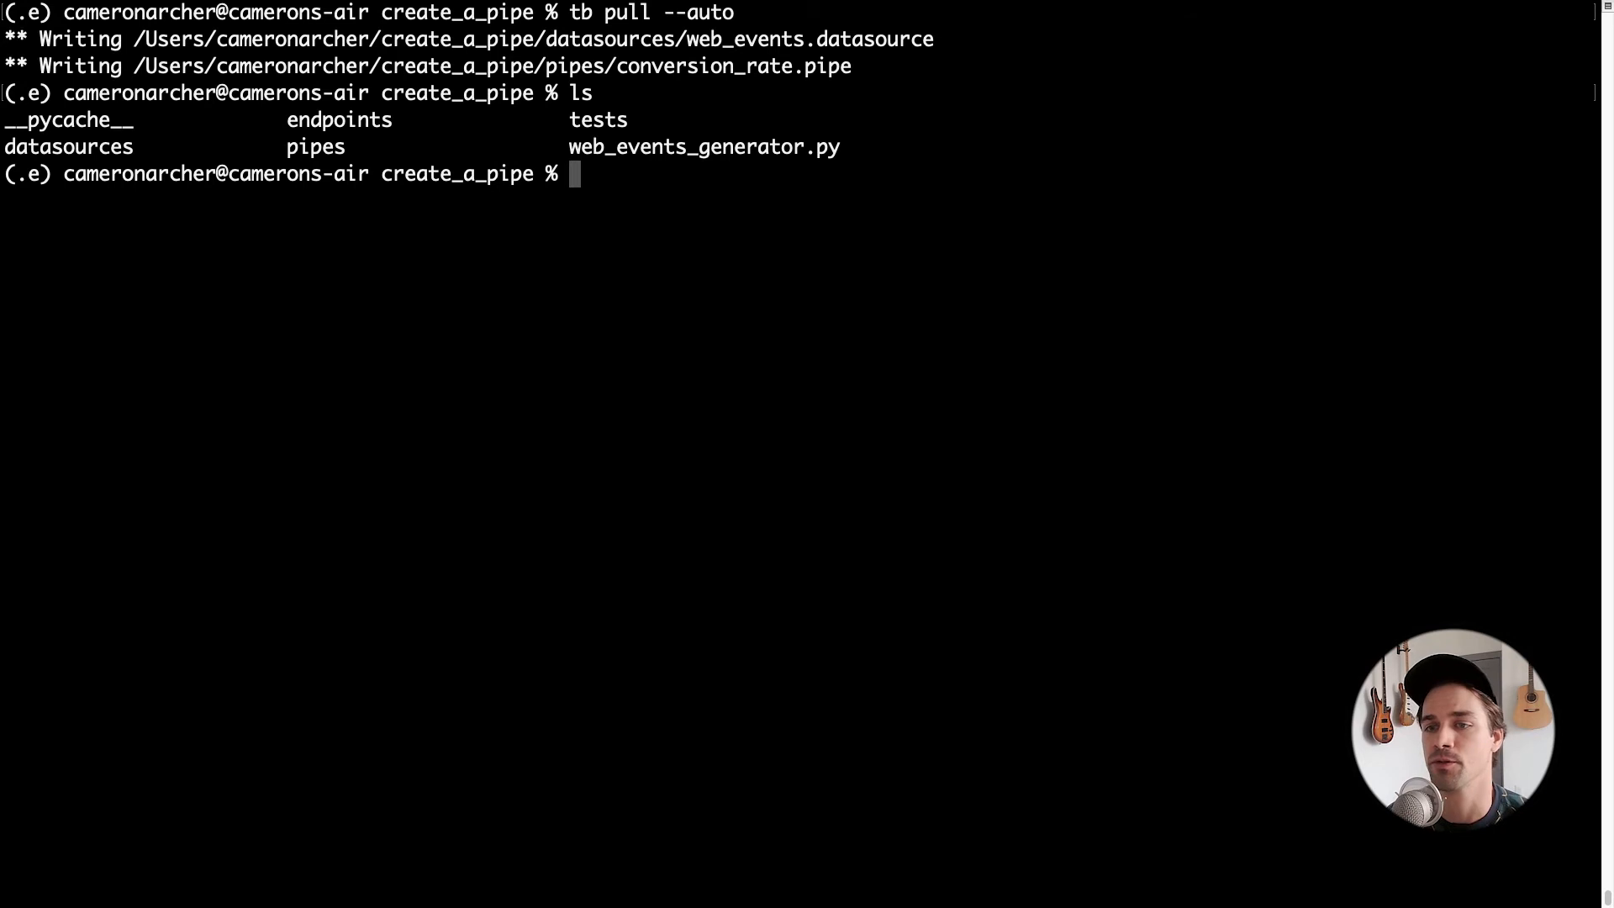
text(ls datasources/)
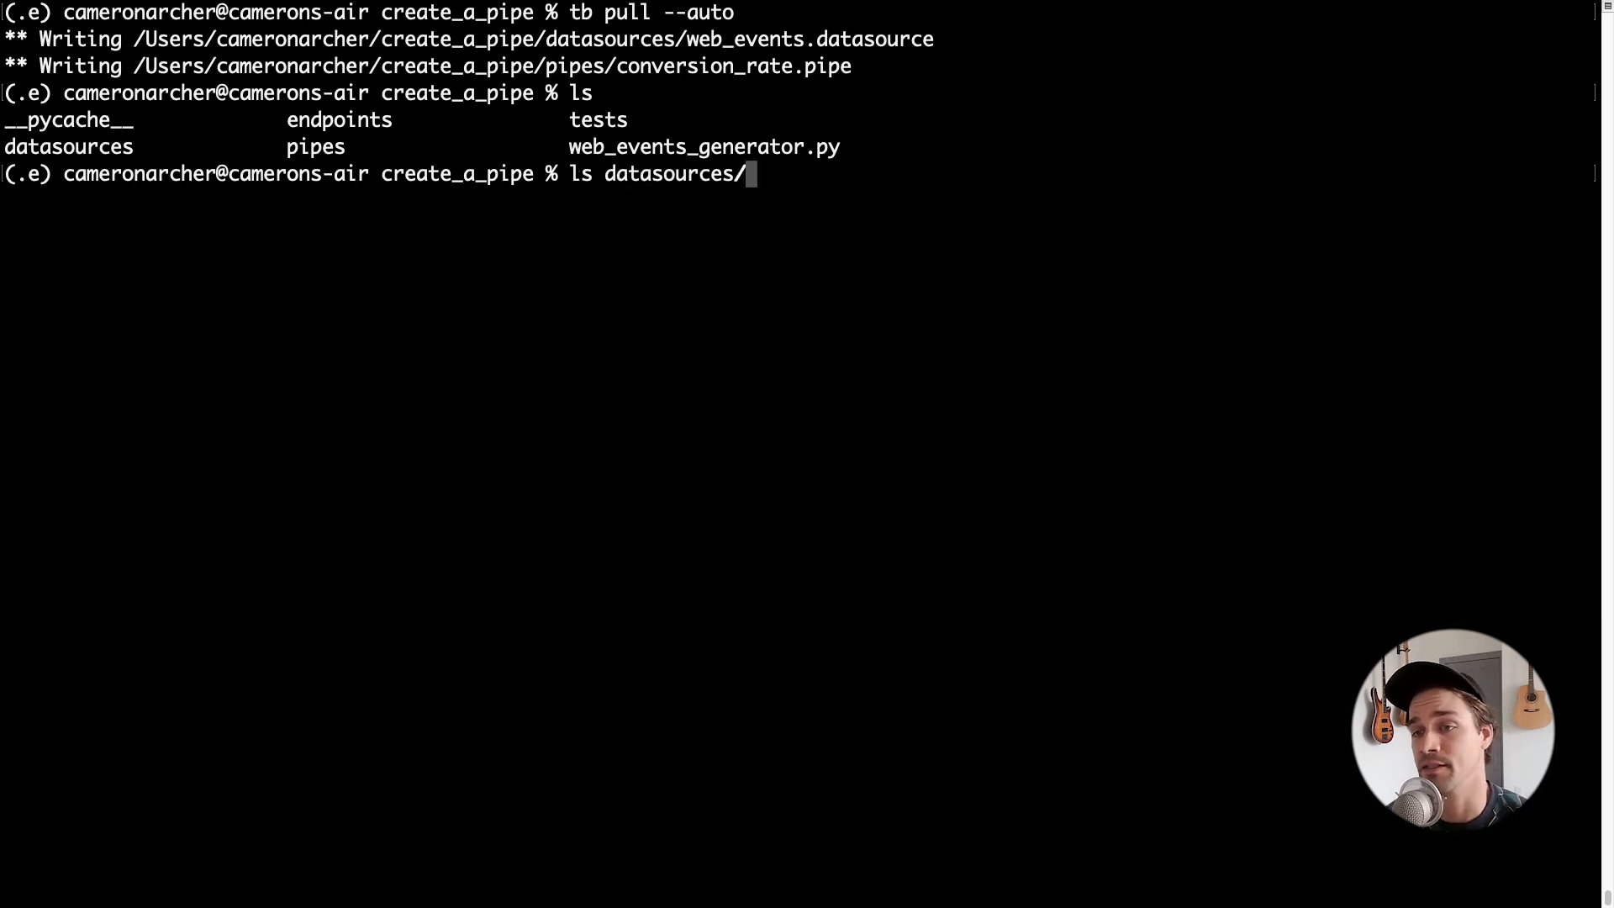
key(Return)
text(cd pipes)
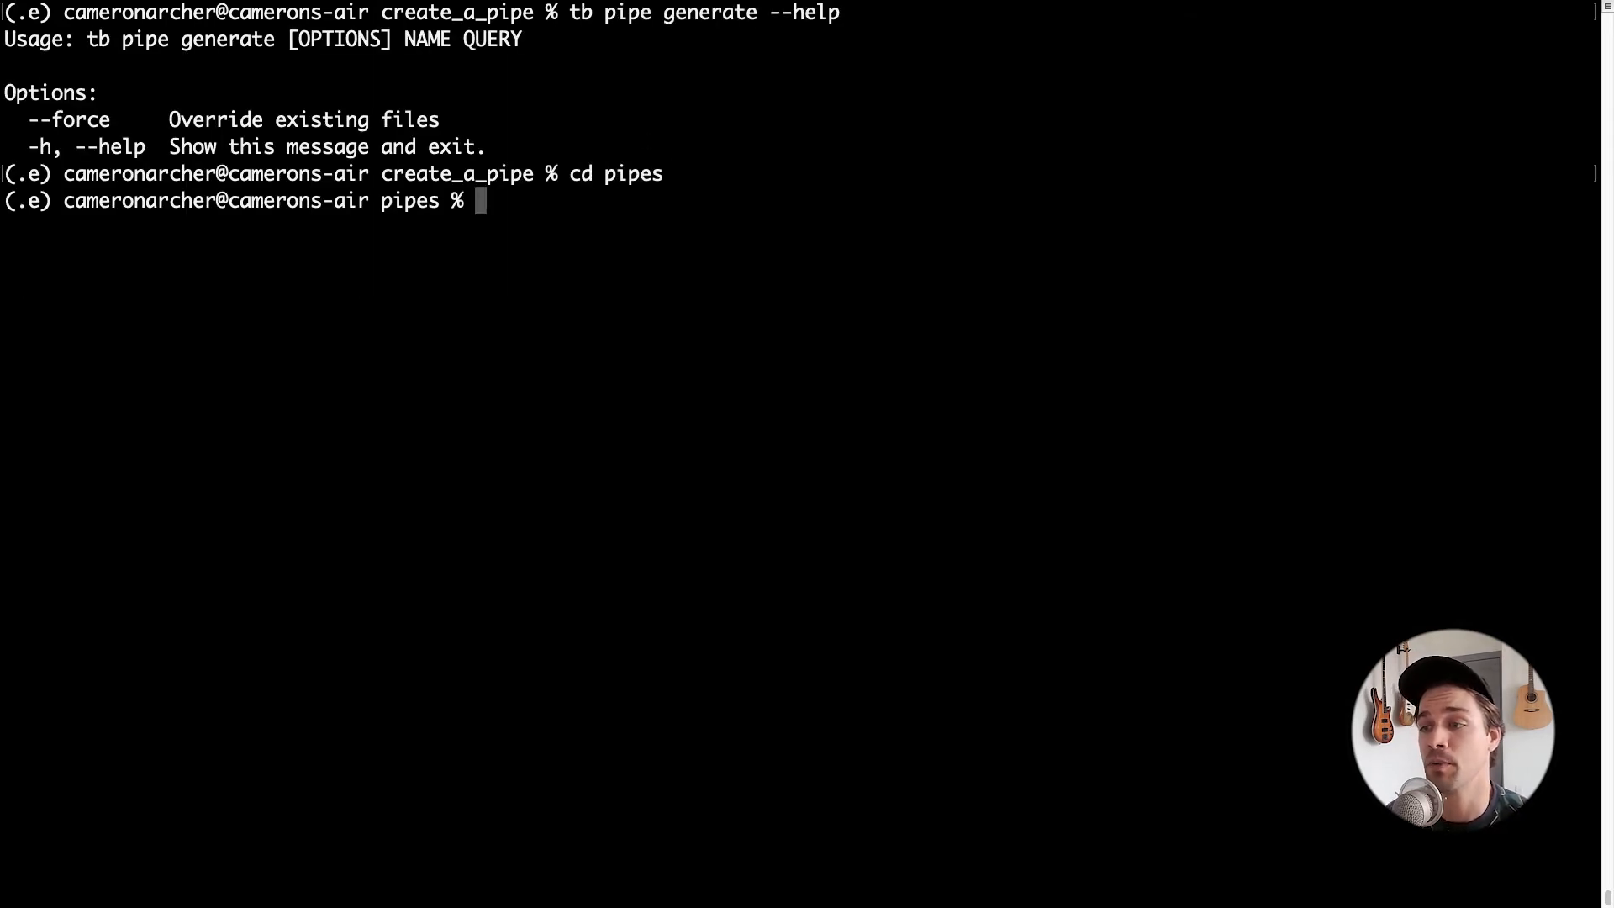
text(vim conversion_rate.pipe)
text(cp conversion_rate.pipe c)
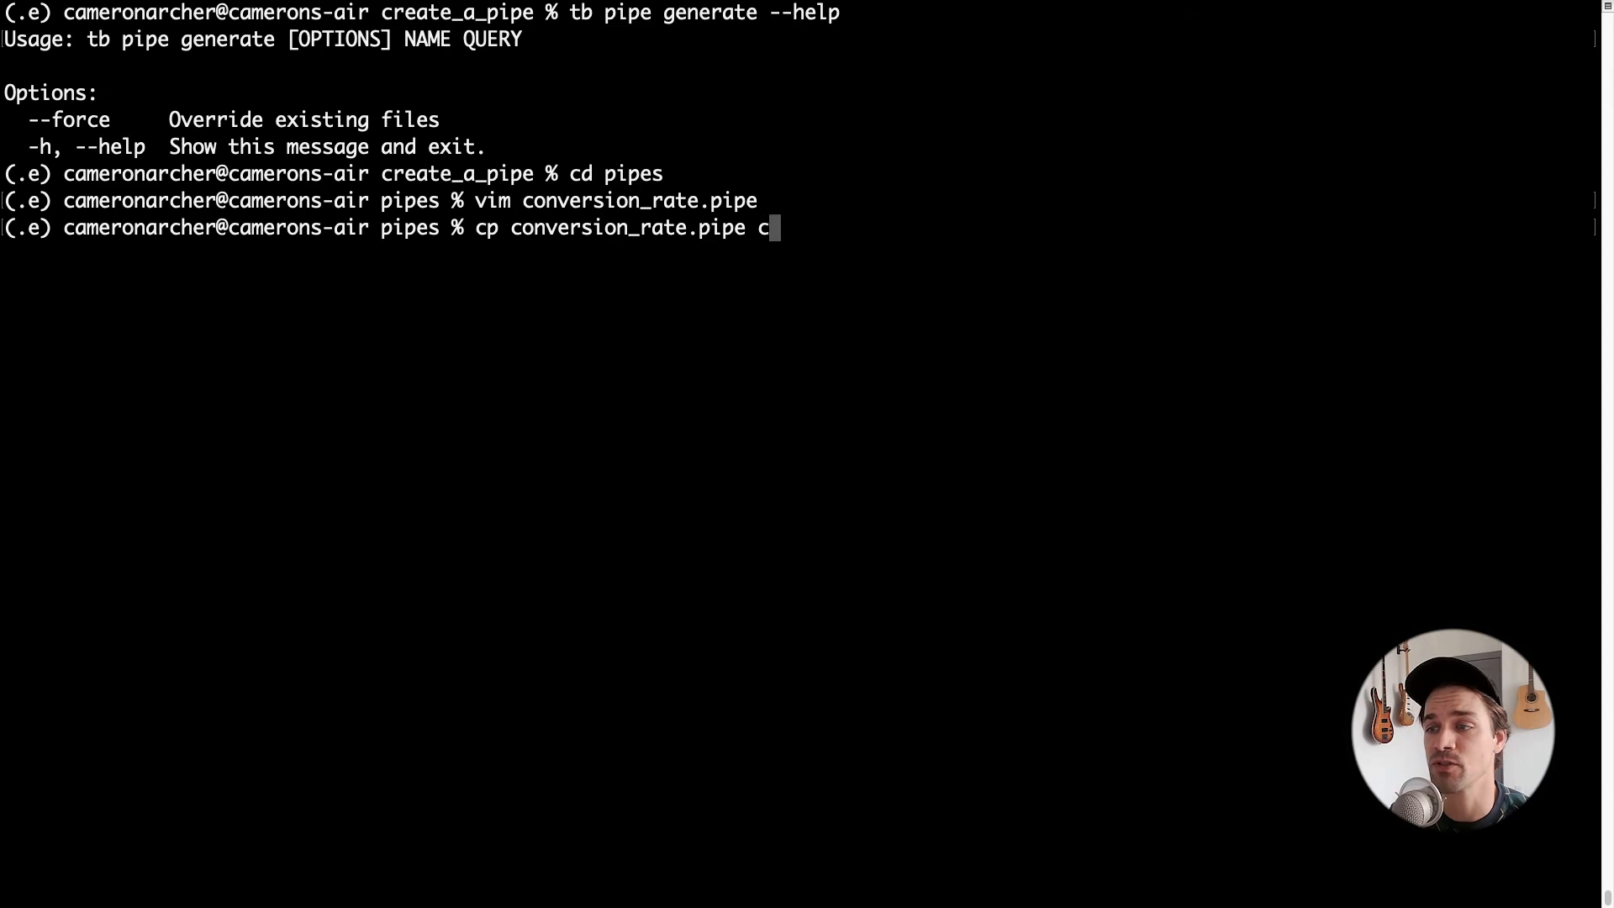
Copy to conversion_rate_v2.pipe and bound day by start_date and end_date (default 2022-10-15) parameters.
key(Return)
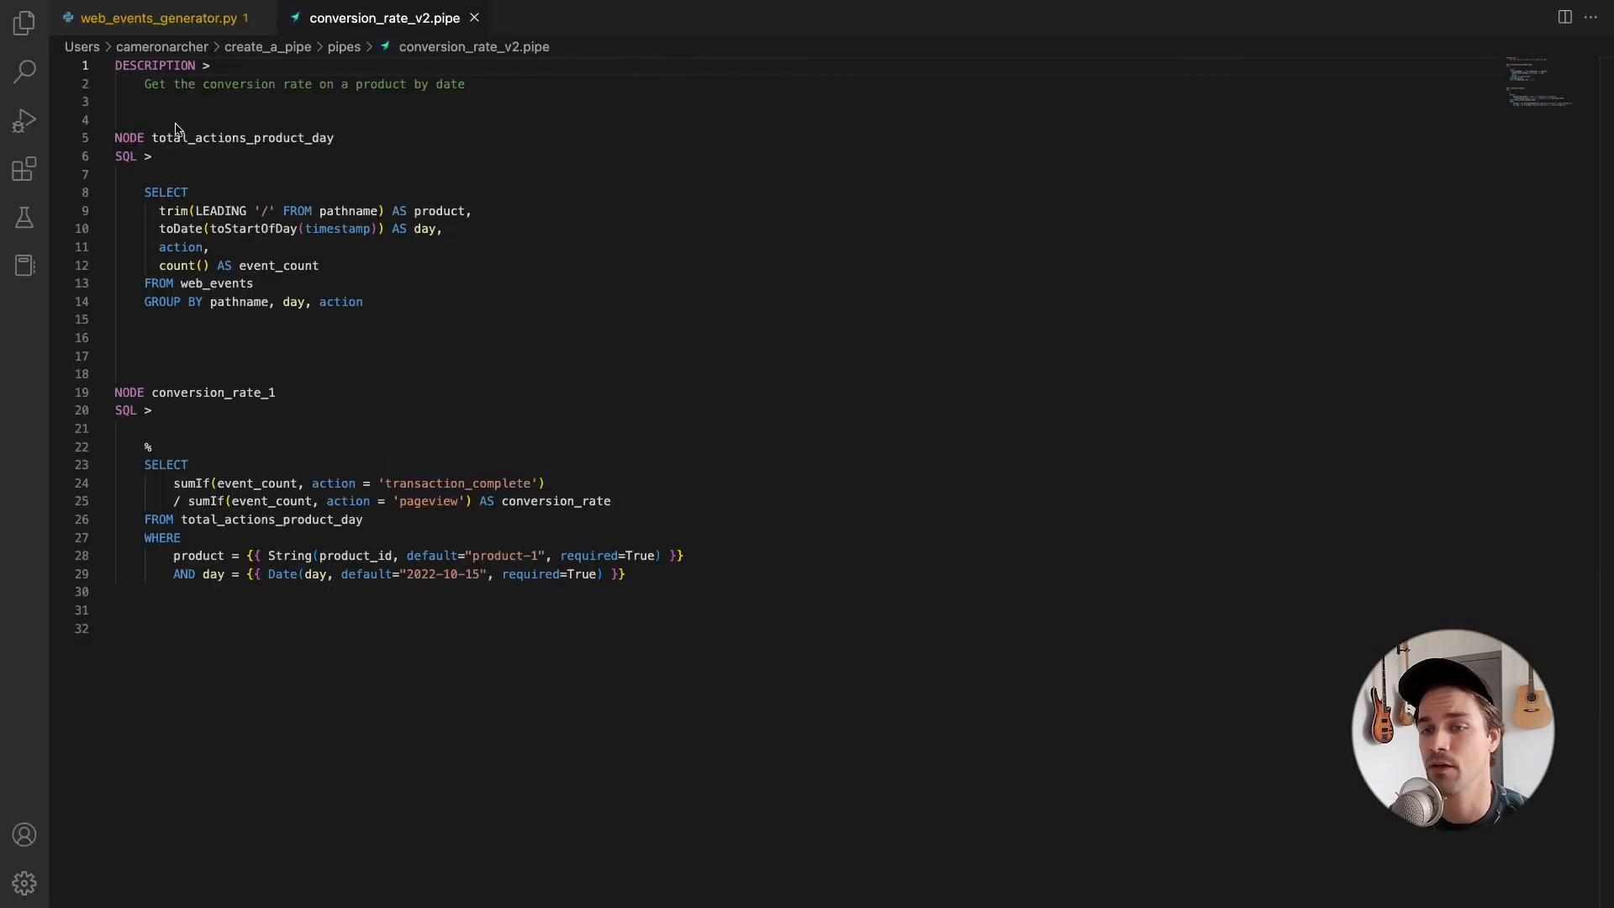
mouse_move(223, 575)
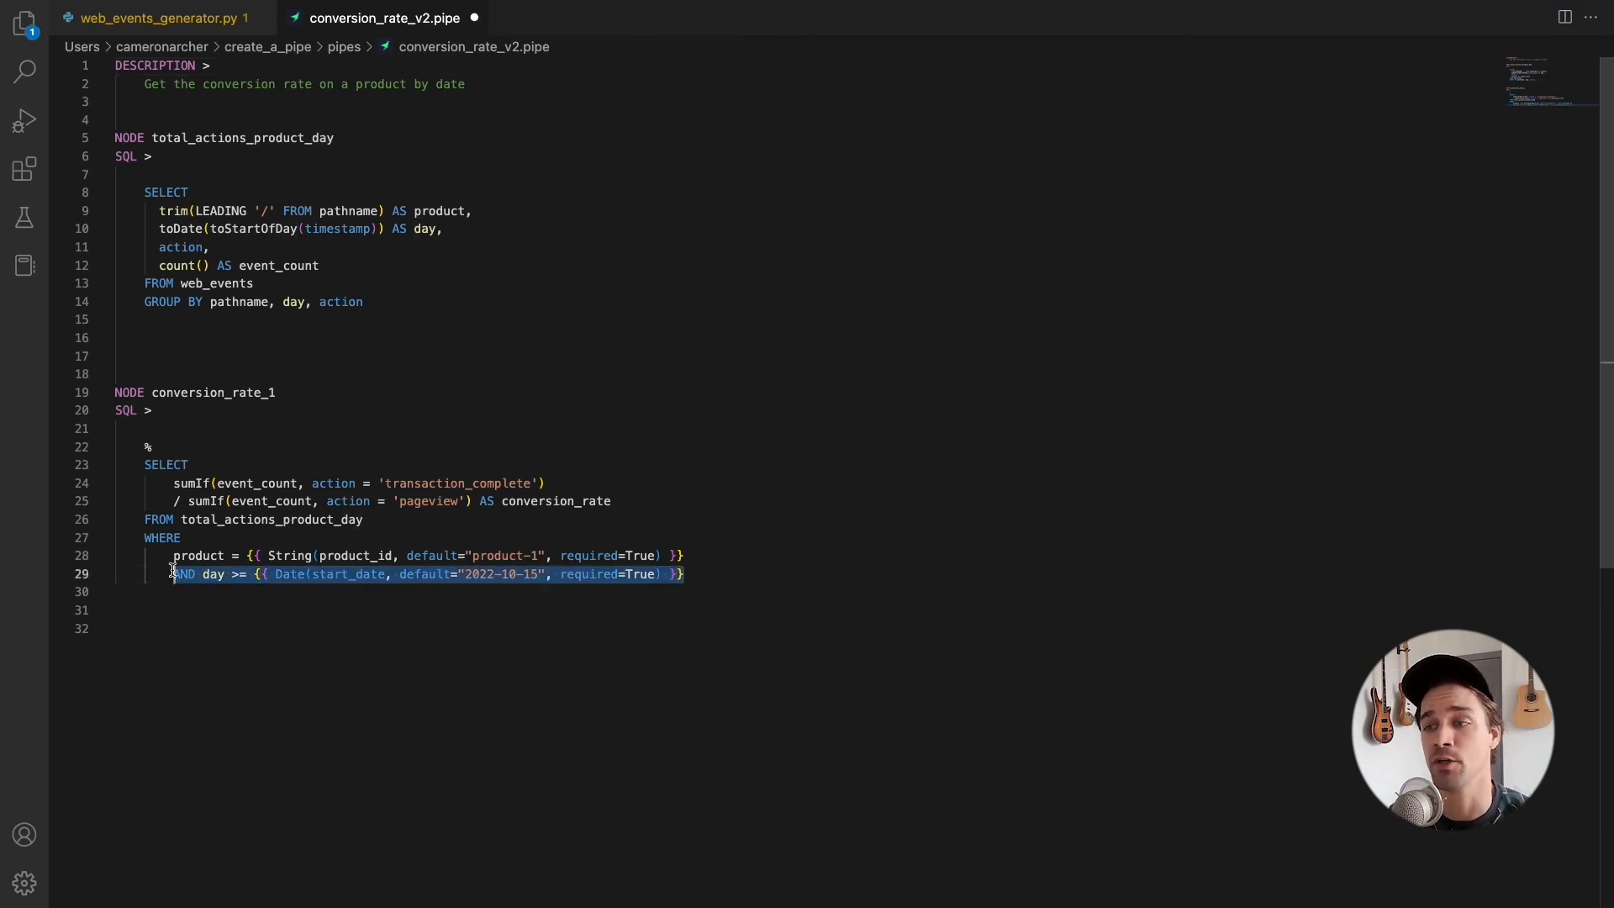
text(AND day <= {{ Date(end_date, default="2022-10-15", required=True) }})
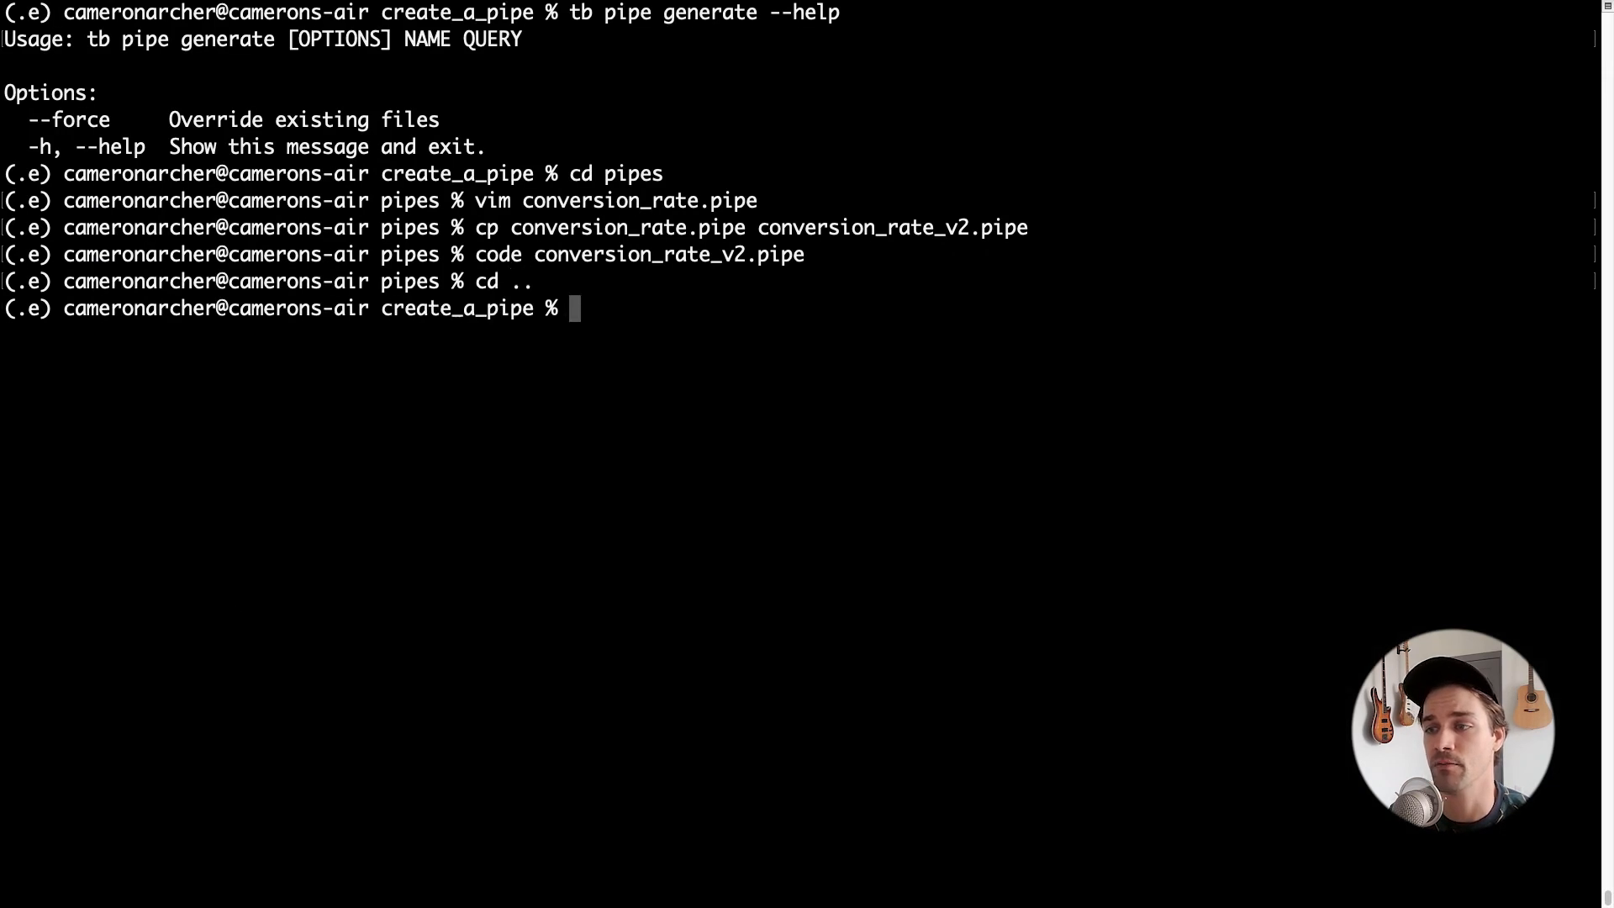
Push pipes/conversion_rate_v2.pipe with tb push and view it in Tinybird with its three parameters.
text(tb push pipes/conversion_rate_v2.pipe)
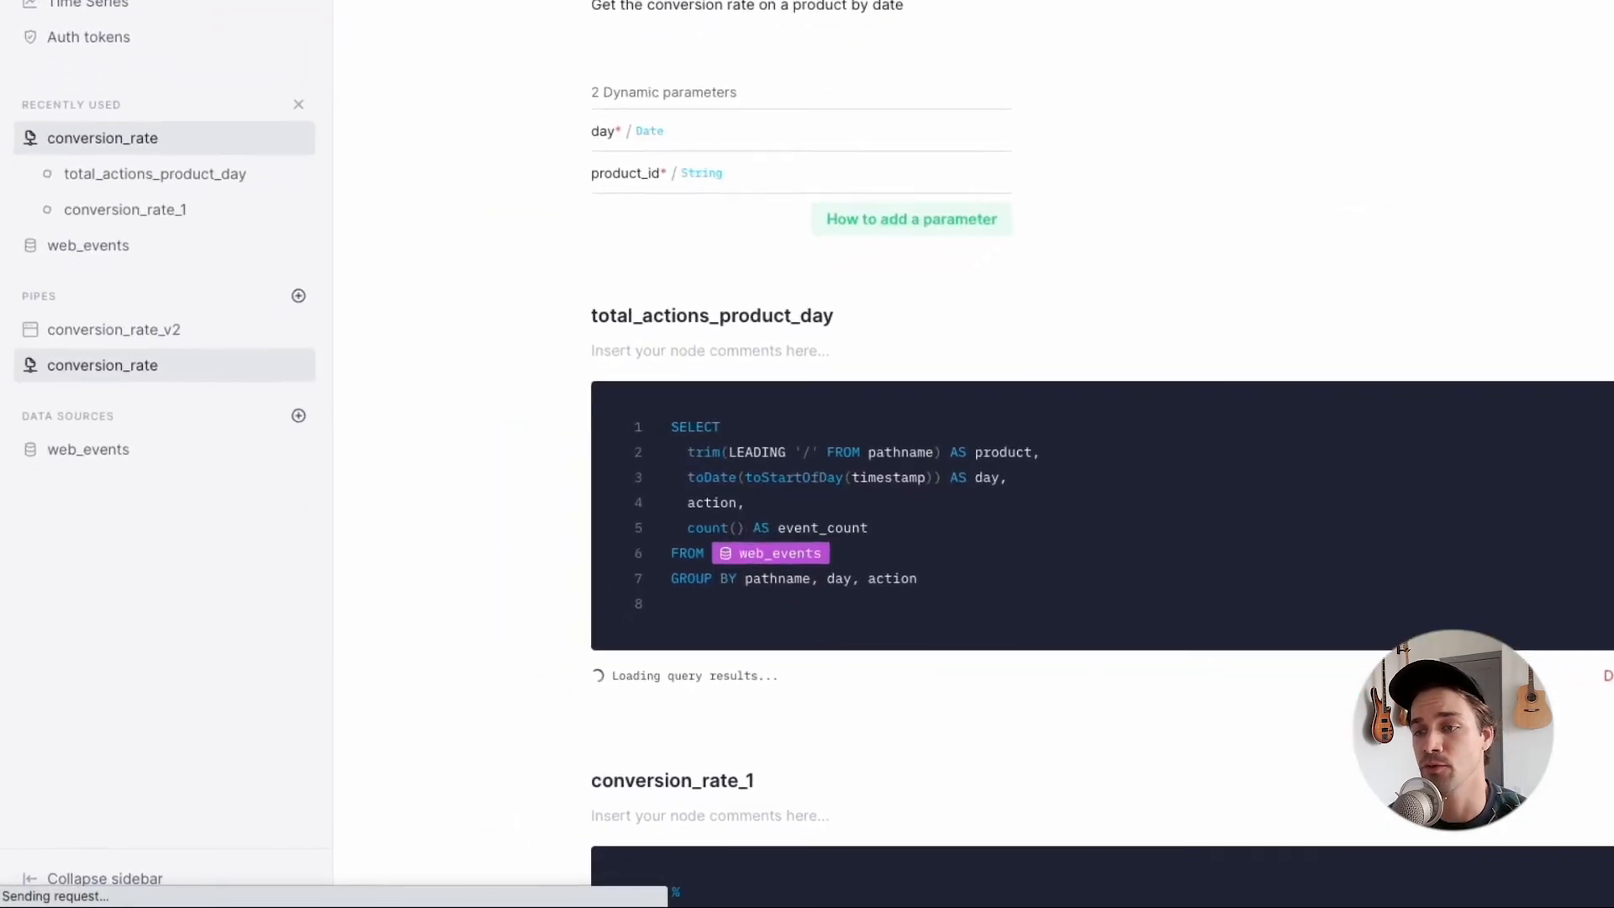
click(113, 329)
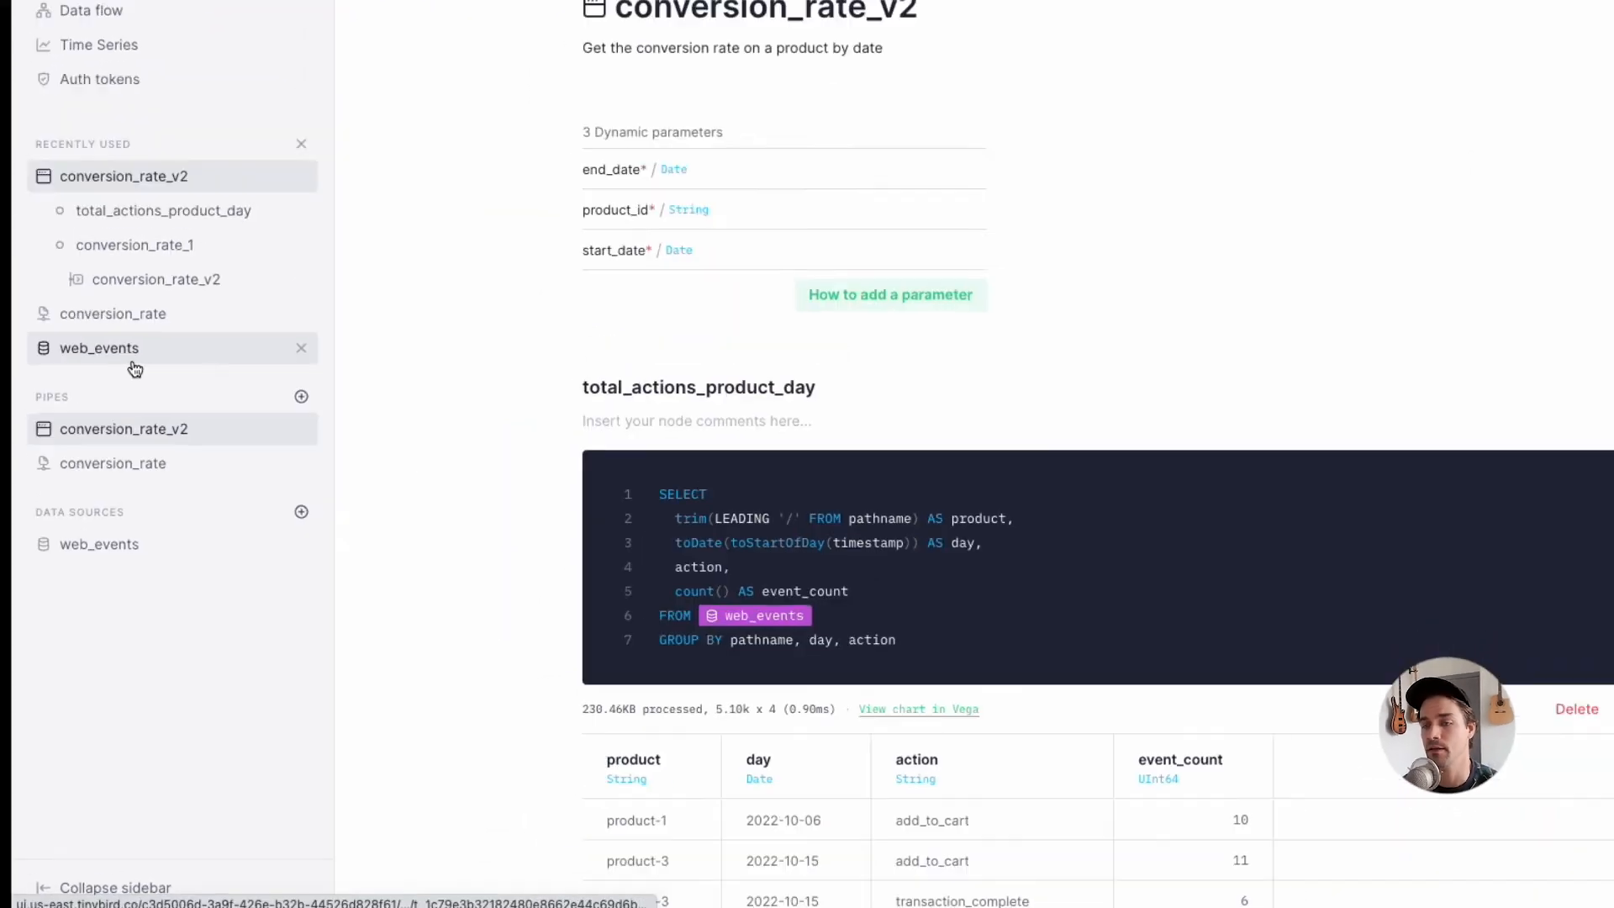